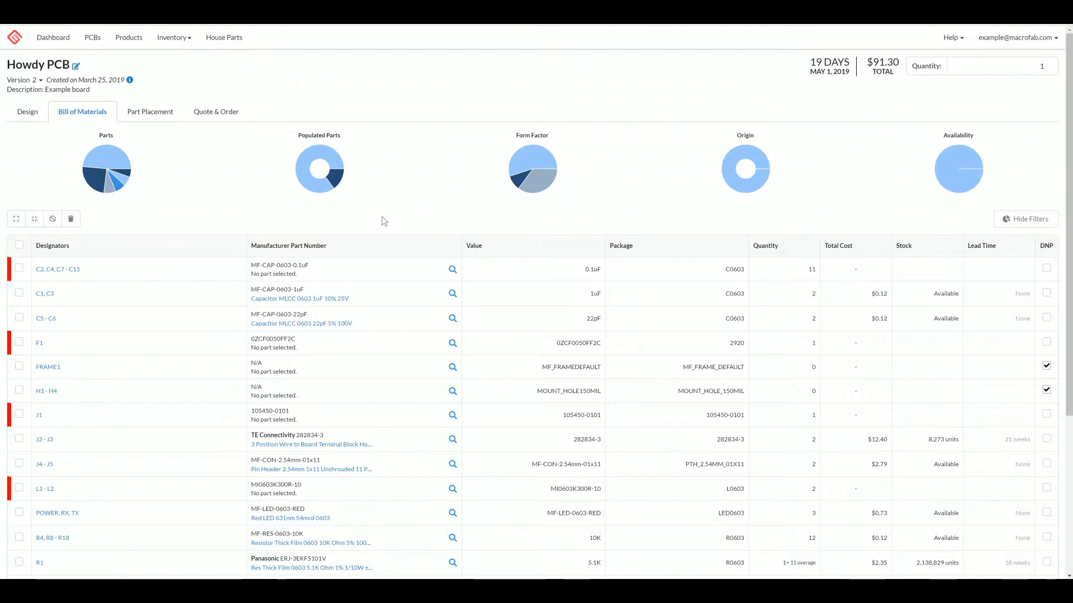
{"action": "mouse_move", "coordinate": [301, 226]}
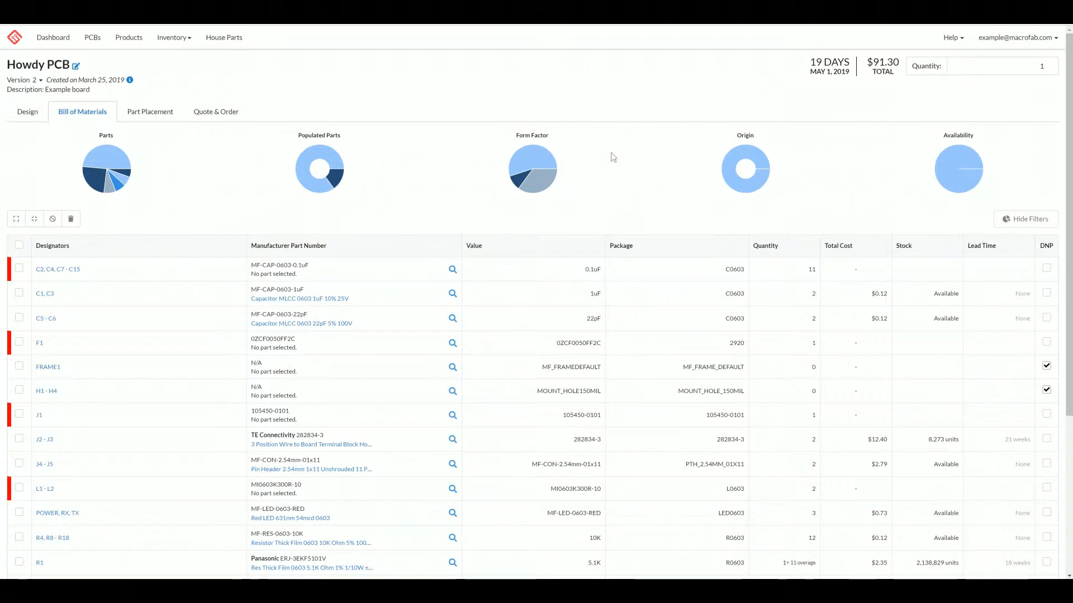
{"action": "mouse_move", "coordinate": [526, 164]}
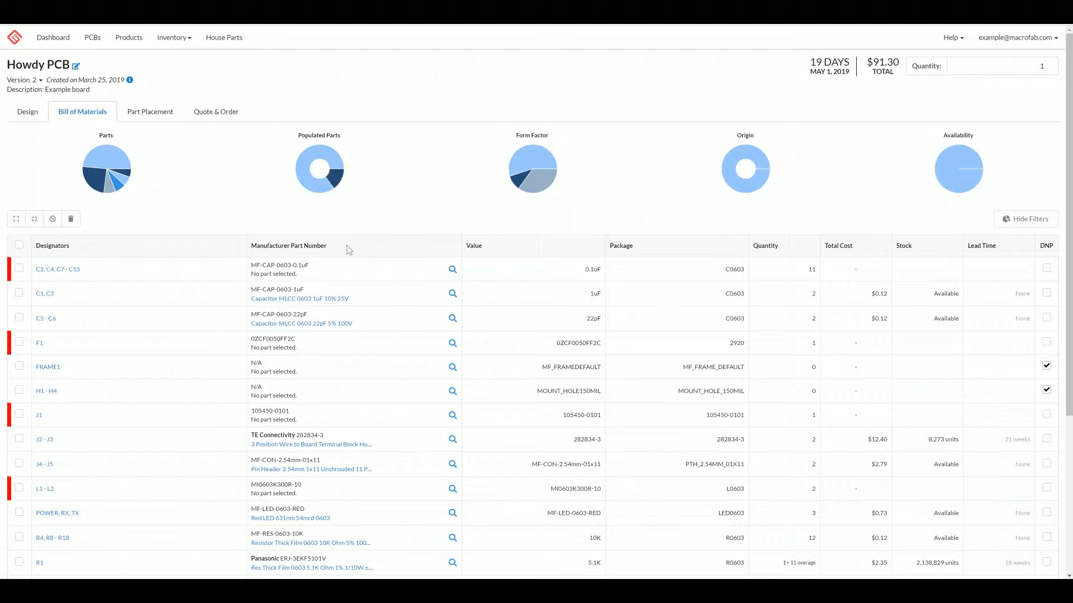
{"action": "mouse_move", "coordinate": [335, 176]}
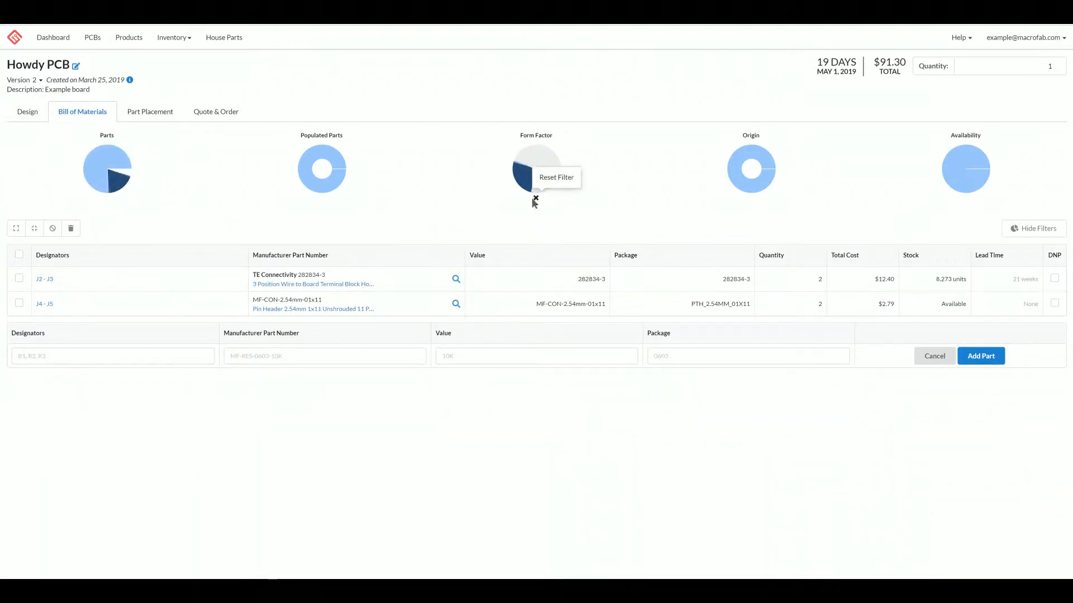
Step: Reset the Form Factor filter so all BOM designator rows show again
{"action": "left_click", "coordinate": [535, 177]}
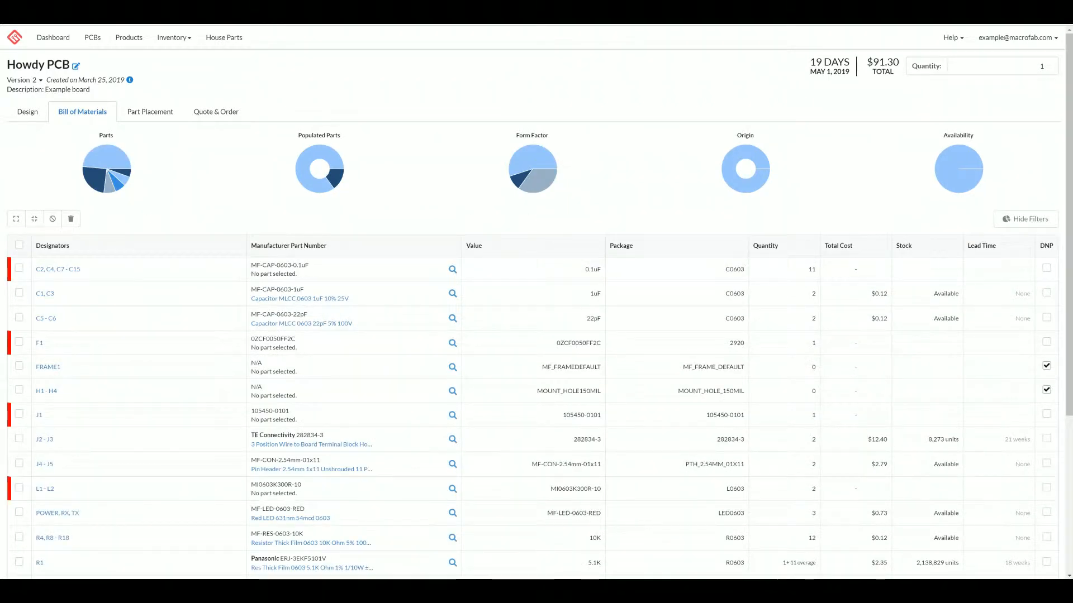
{"action": "mouse_move", "coordinate": [687, 322]}
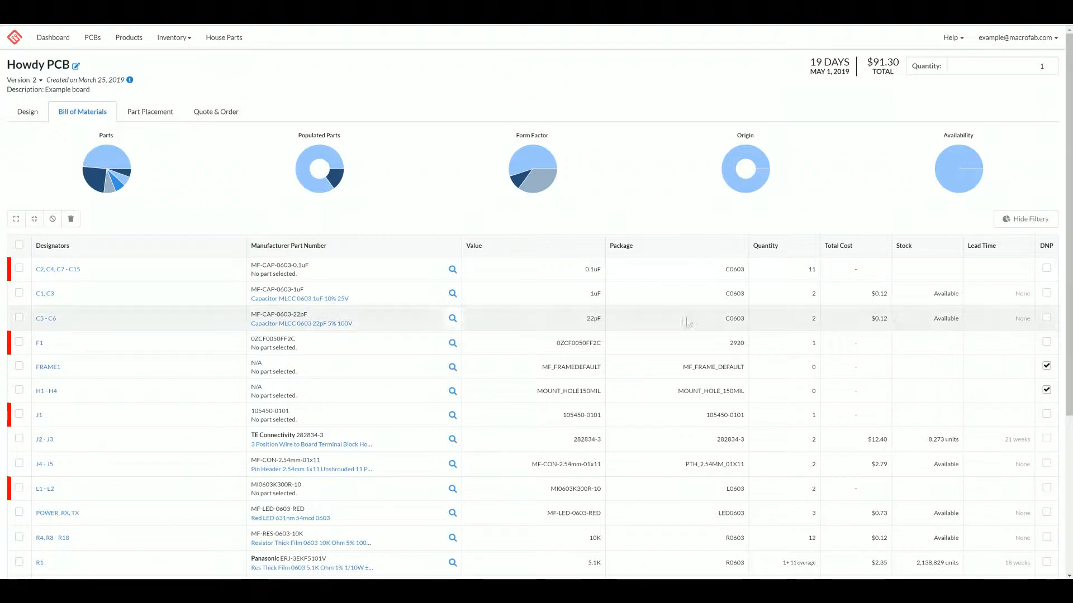
{"action": "mouse_move", "coordinate": [35, 218]}
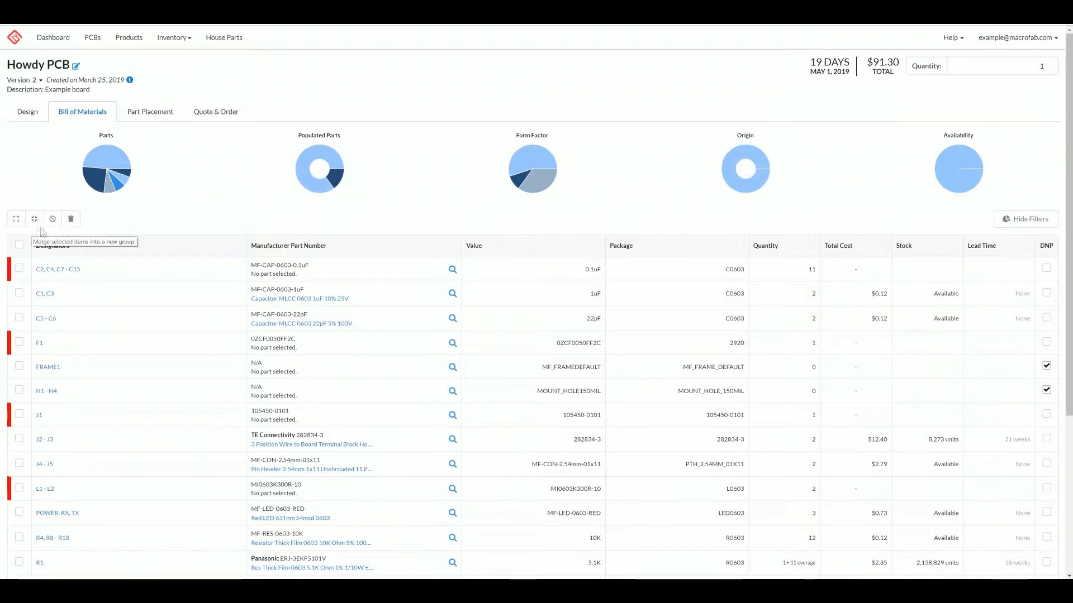
{"action": "mouse_move", "coordinate": [103, 253]}
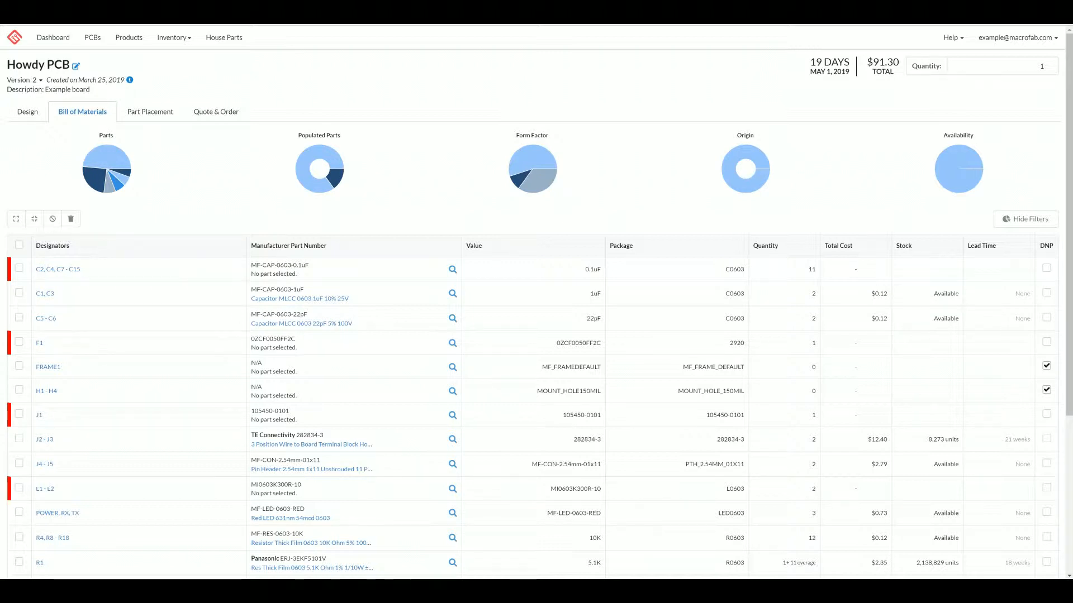
{"action": "mouse_move", "coordinate": [35, 218]}
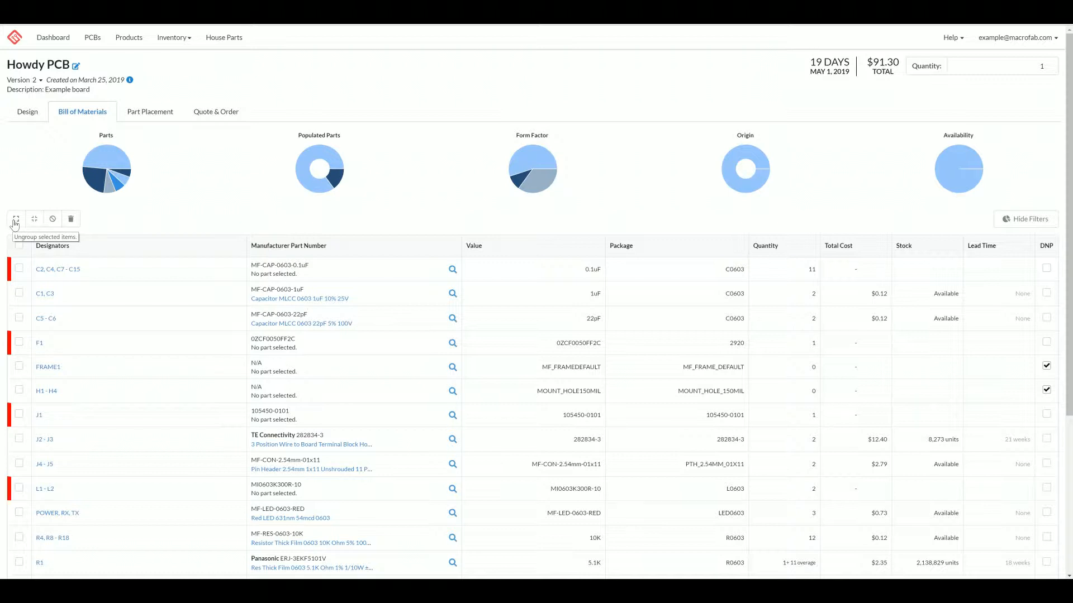
{"action": "mouse_move", "coordinate": [53, 218]}
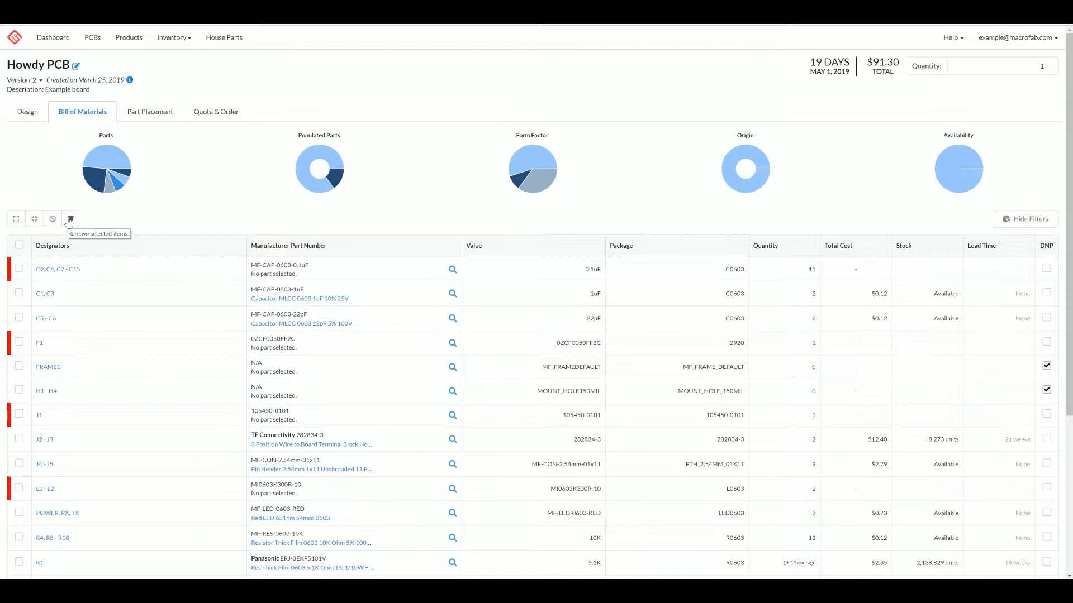
{"action": "mouse_move", "coordinate": [34, 219]}
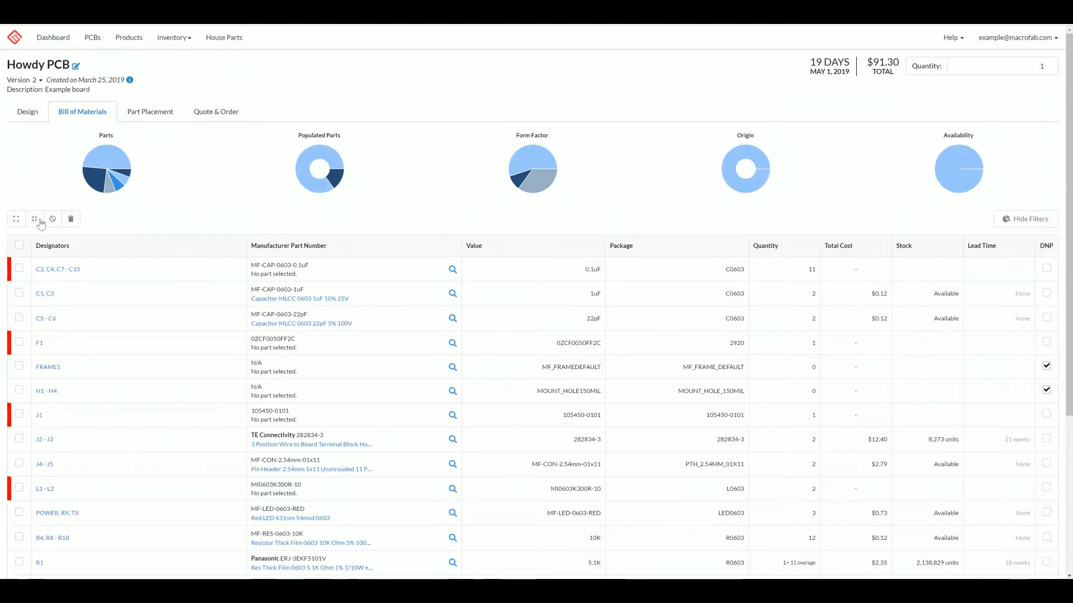
{"action": "mouse_move", "coordinate": [70, 219]}
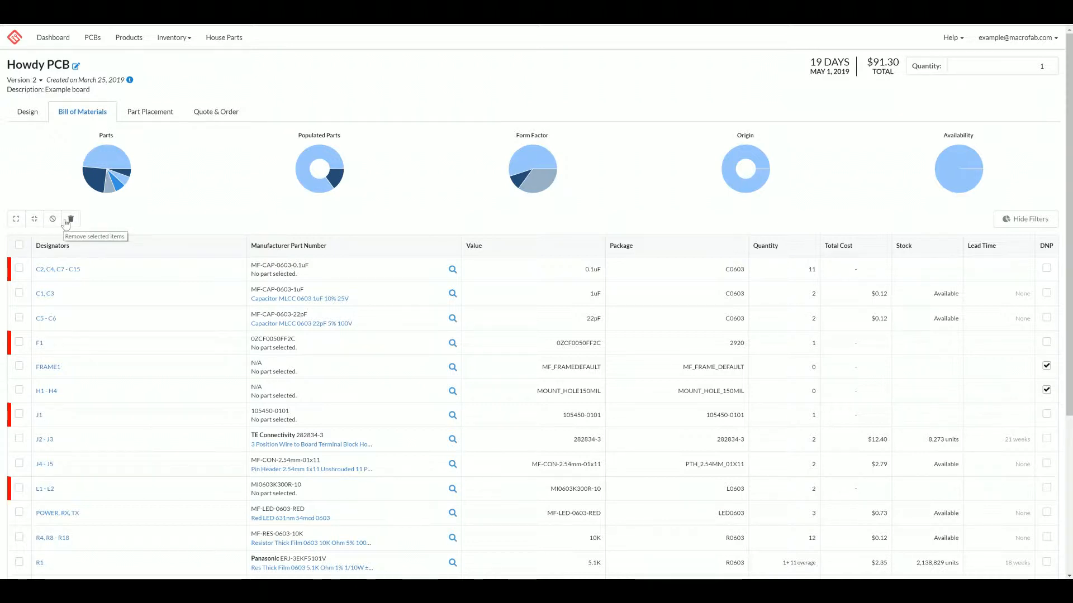
{"action": "left_click", "coordinate": [19, 270]}
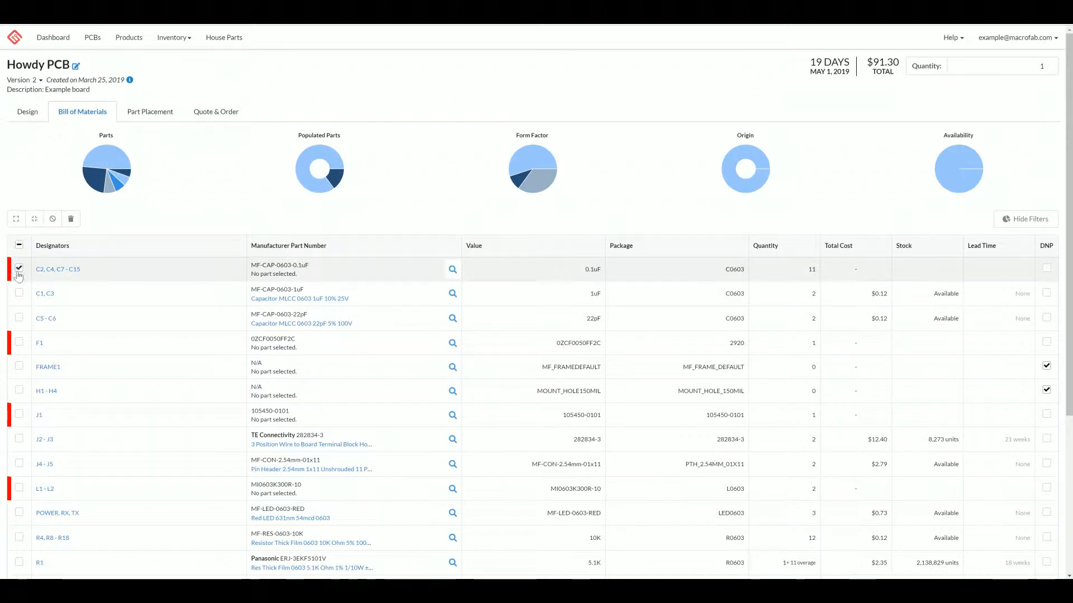
{"action": "left_click", "coordinate": [19, 293]}
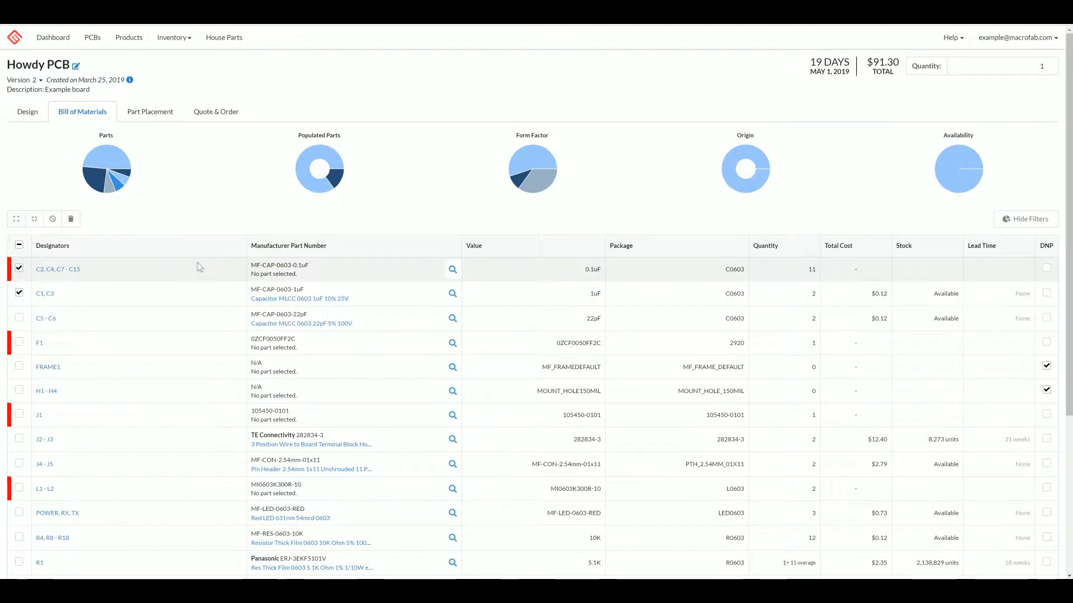
{"action": "mouse_move", "coordinate": [52, 219]}
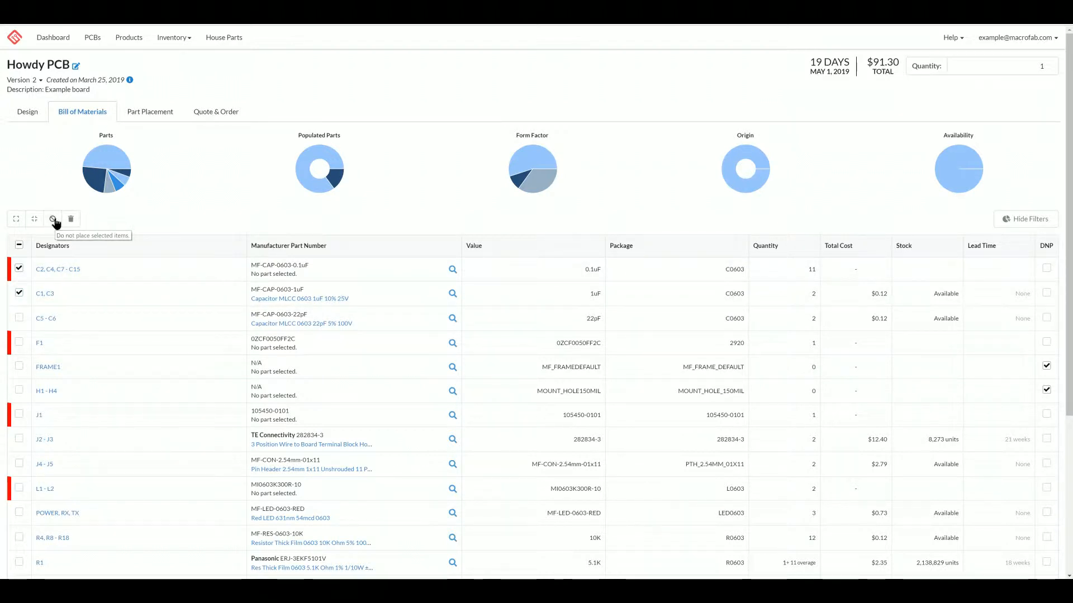
{"action": "left_click", "coordinate": [53, 218]}
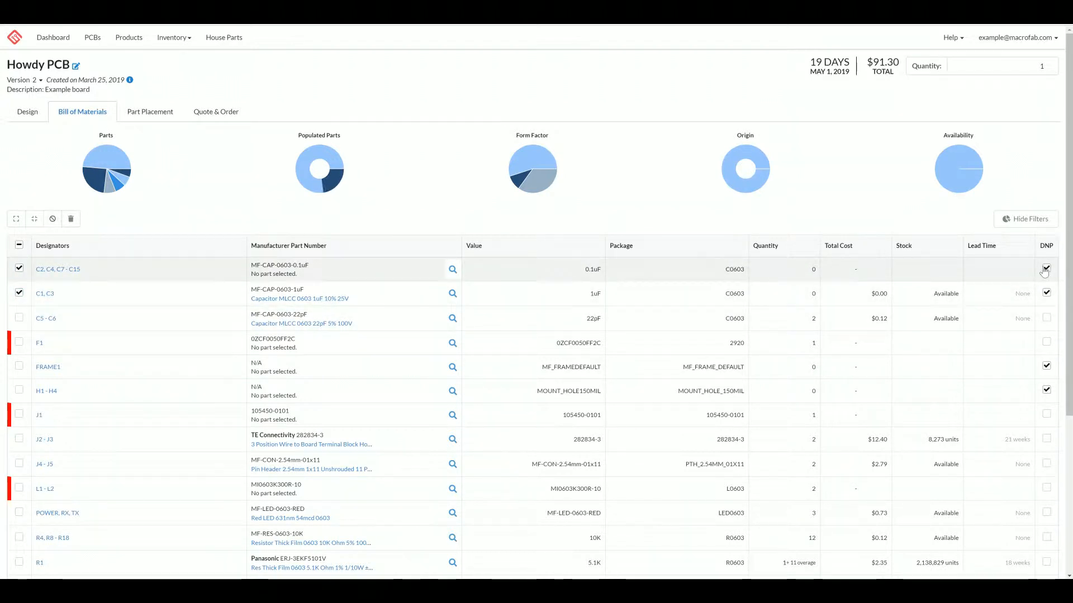
{"action": "left_click", "coordinate": [1045, 268]}
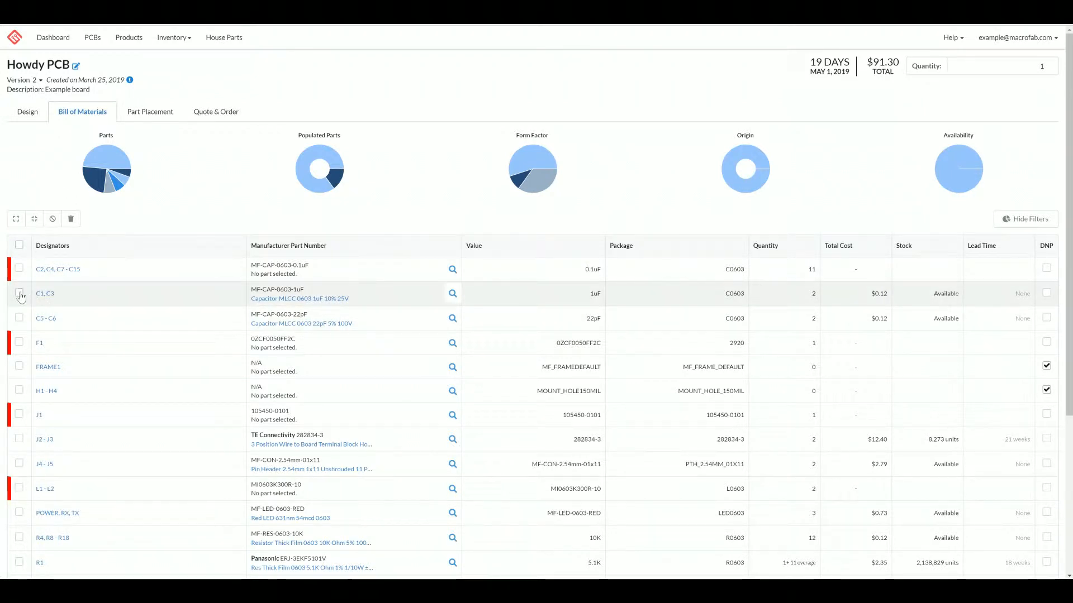
{"action": "left_click", "coordinate": [19, 294]}
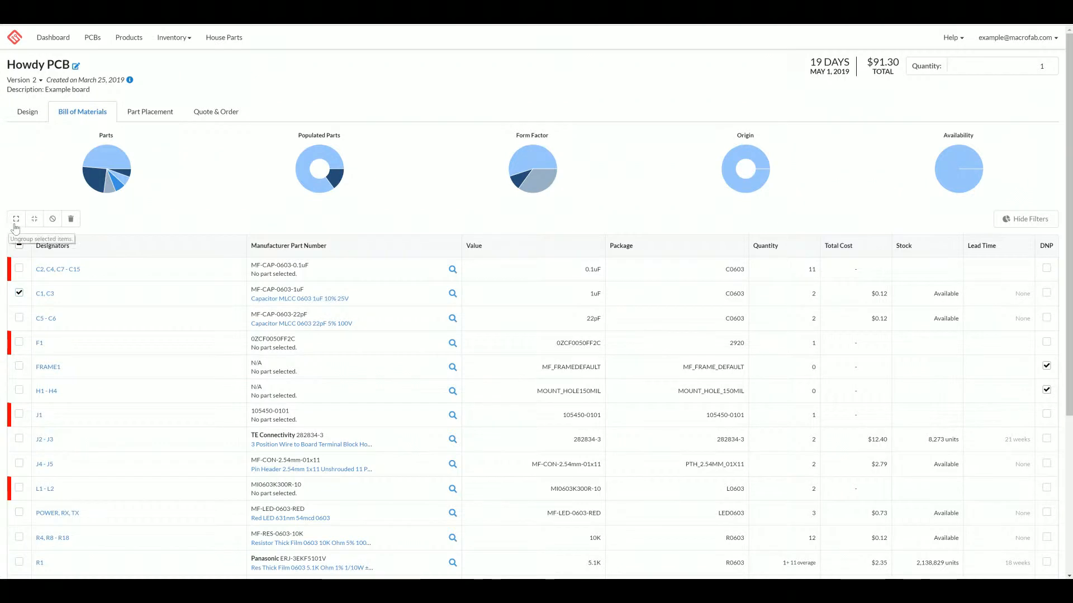
{"action": "left_click", "coordinate": [34, 218]}
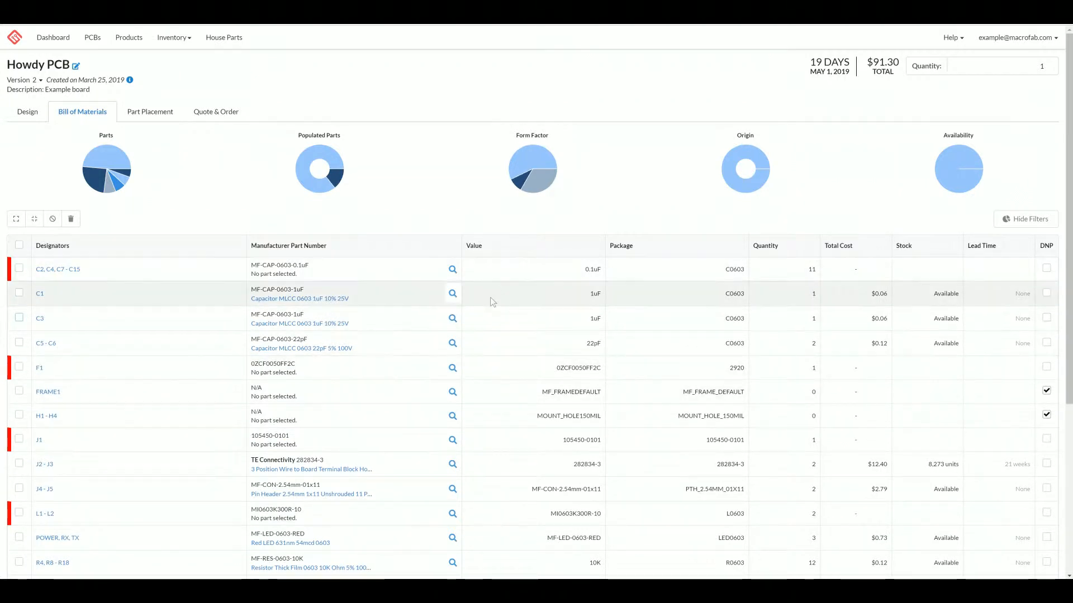
{"action": "left_click", "coordinate": [19, 293]}
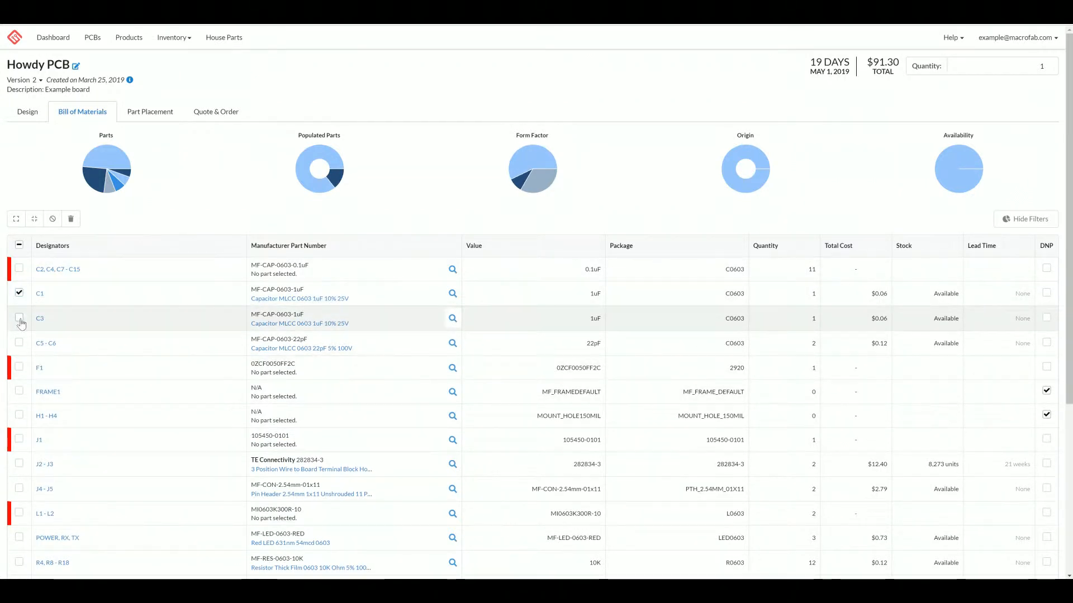
{"action": "left_click", "coordinate": [19, 319]}
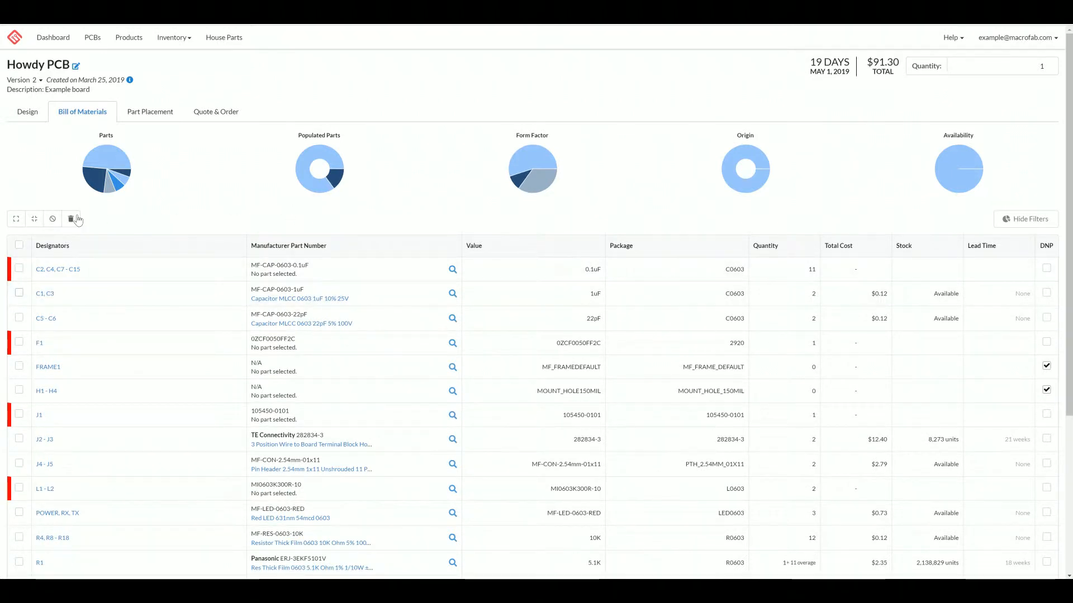
{"action": "left_click", "coordinate": [19, 292]}
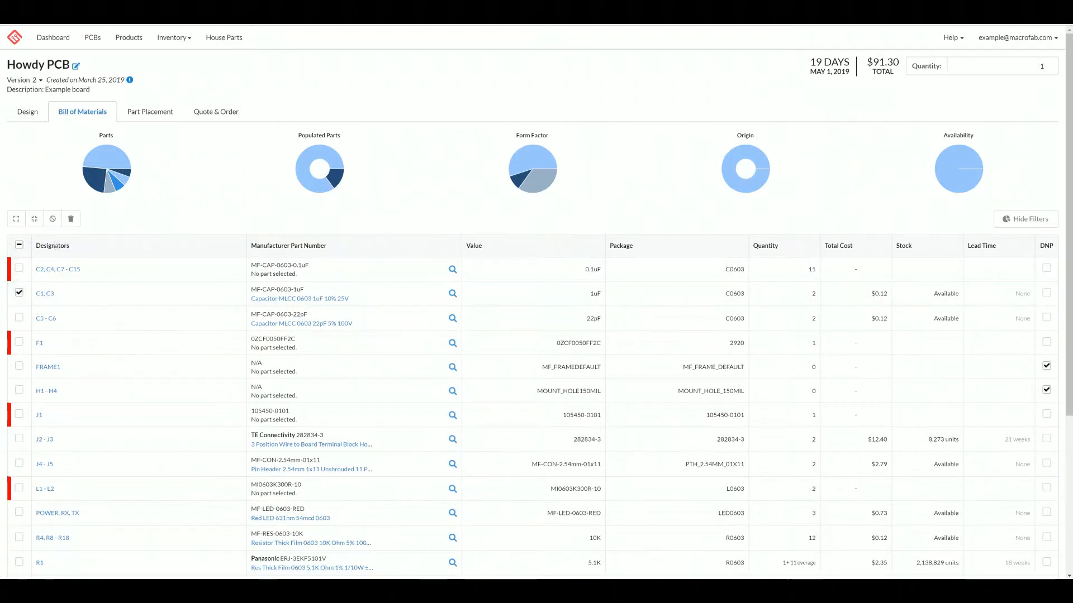
{"action": "left_click", "coordinate": [70, 218]}
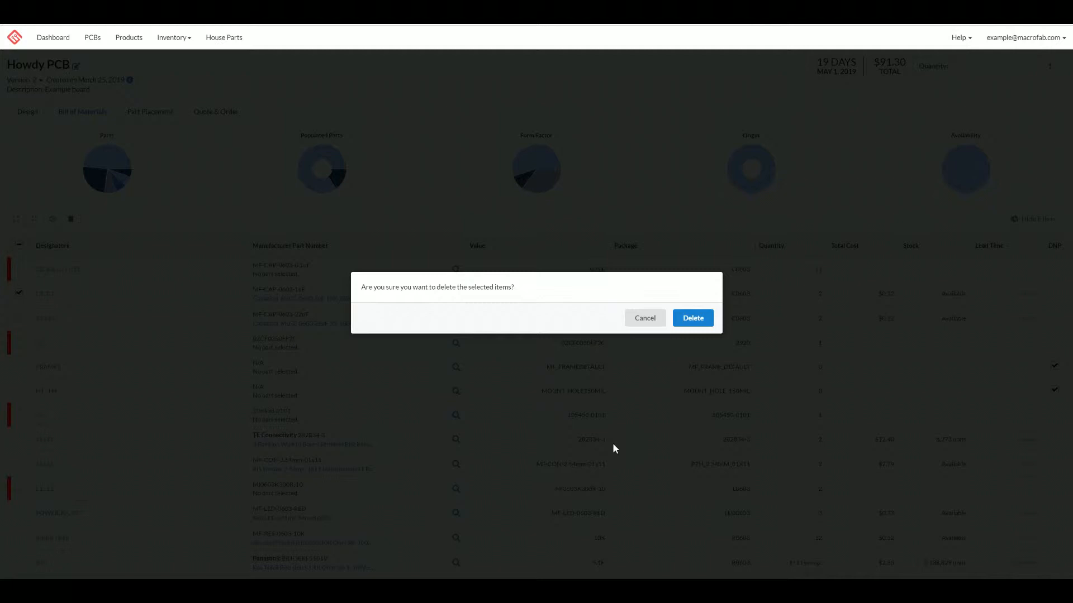
{"action": "mouse_move", "coordinate": [644, 318]}
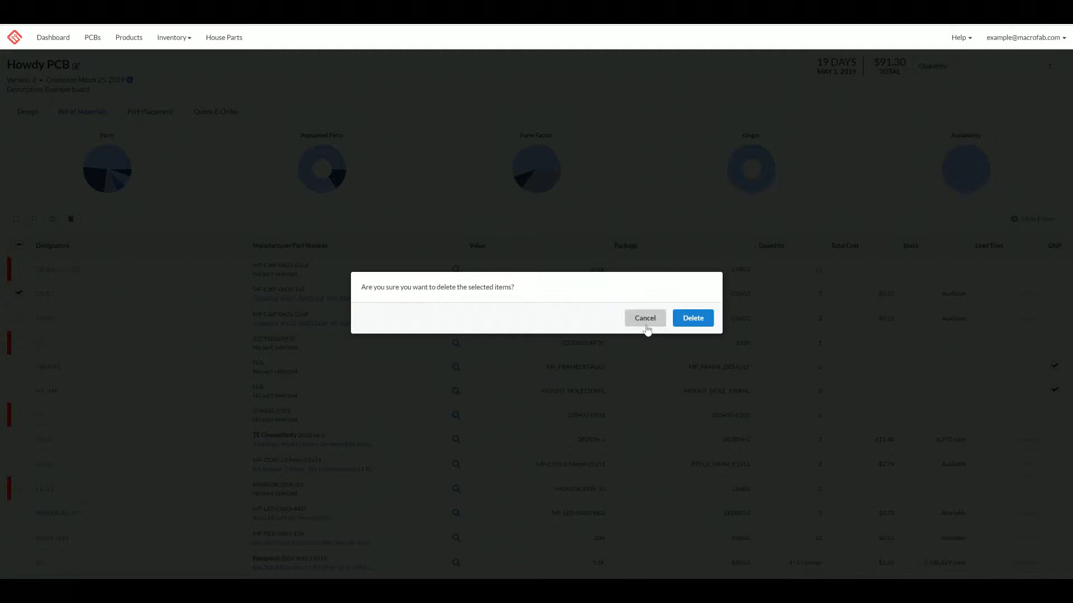
{"action": "left_click", "coordinate": [644, 317]}
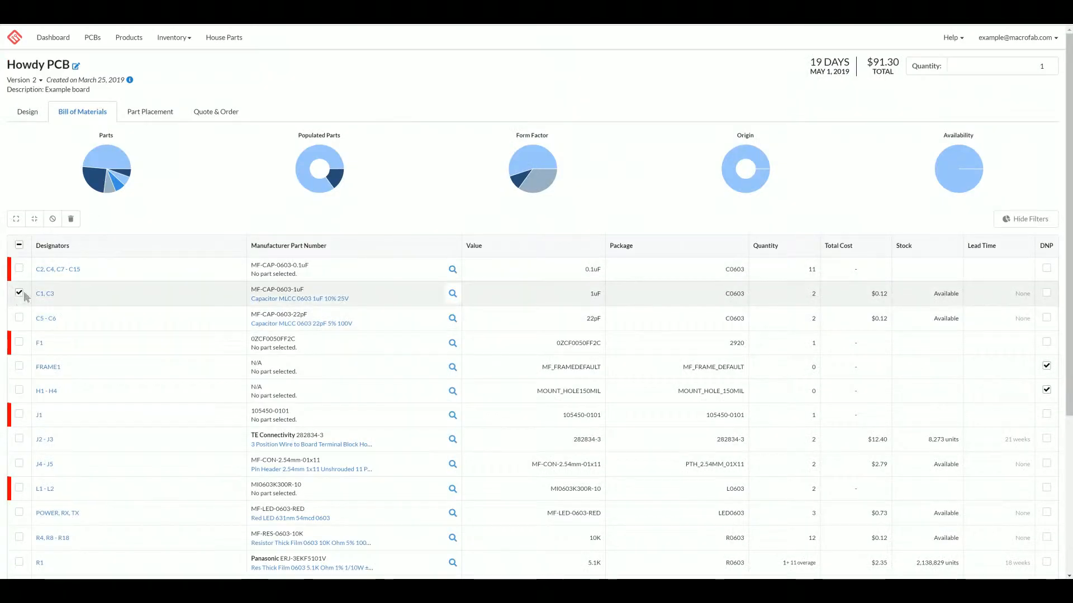
{"action": "left_click", "coordinate": [19, 293]}
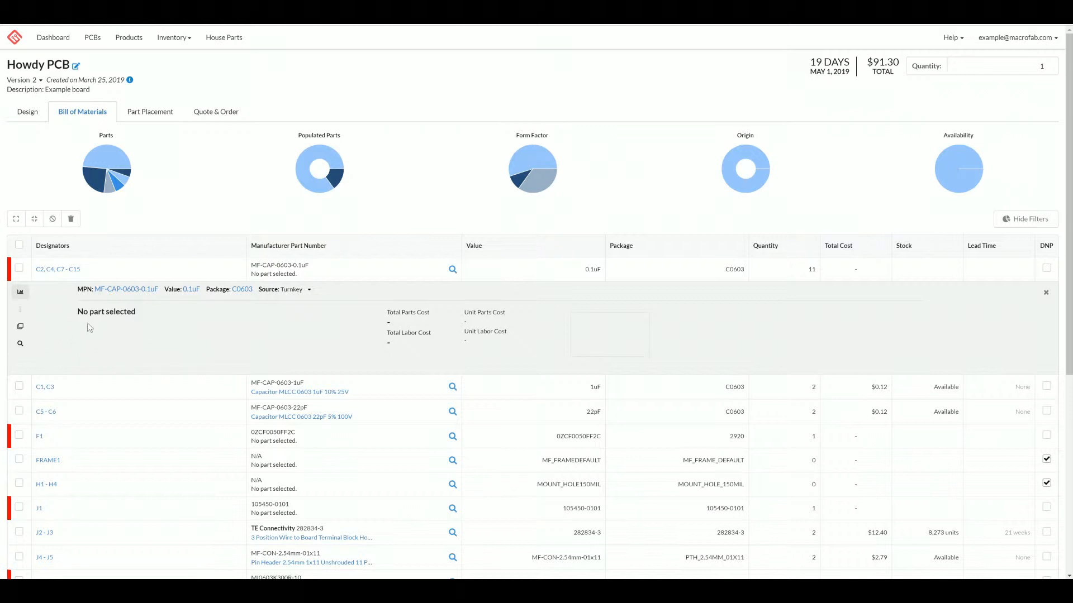
{"action": "mouse_move", "coordinate": [320, 322]}
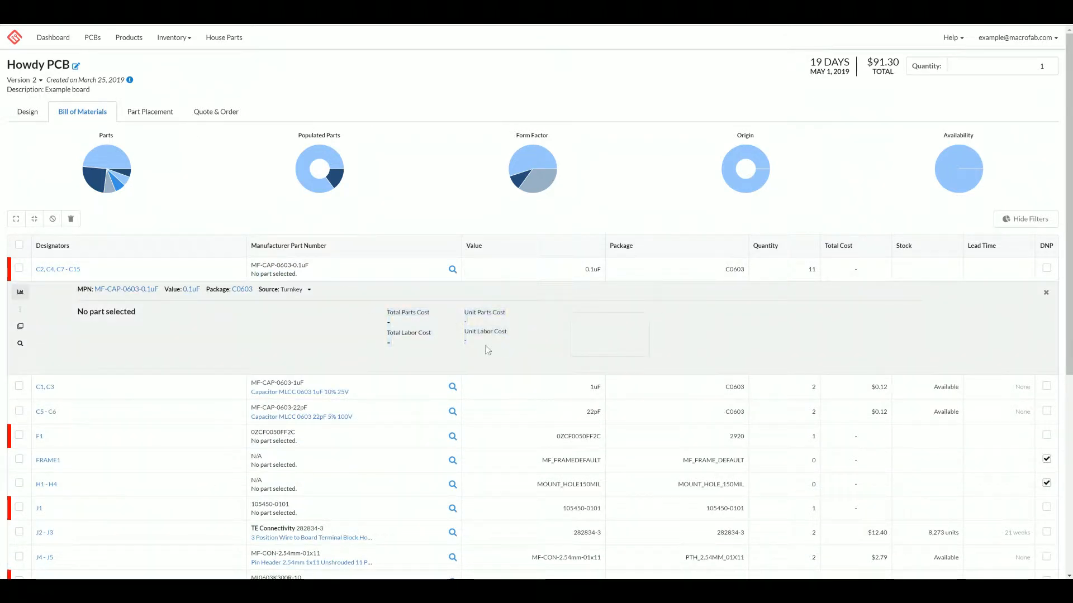
{"action": "mouse_move", "coordinate": [87, 360]}
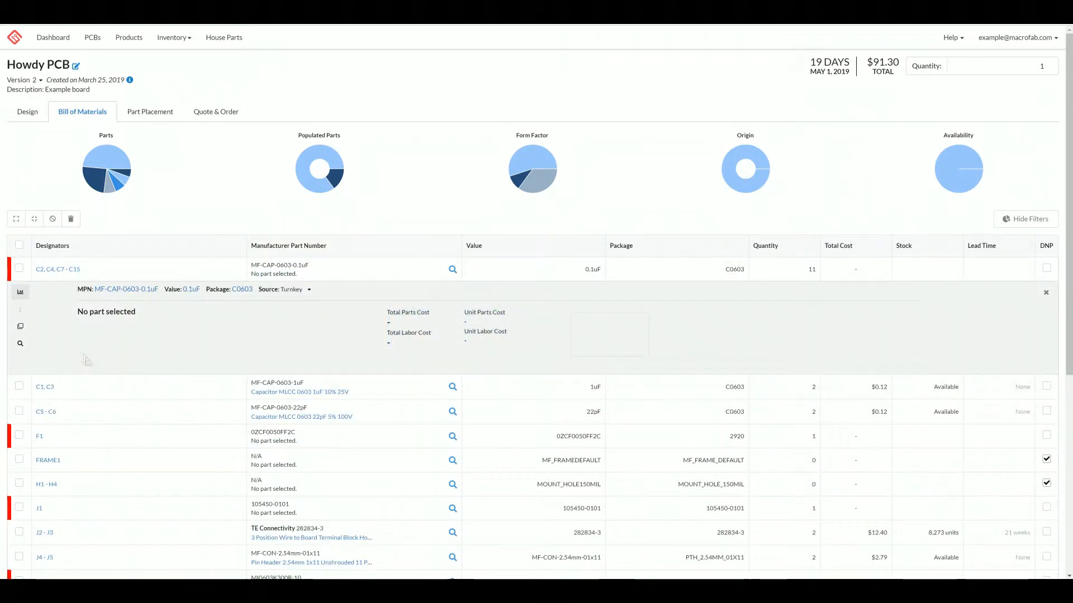
Step: Collapse the C2, C4, C7–C15 line's details, leaving the full Howdy PCB BOM
{"action": "left_click", "coordinate": [21, 343]}
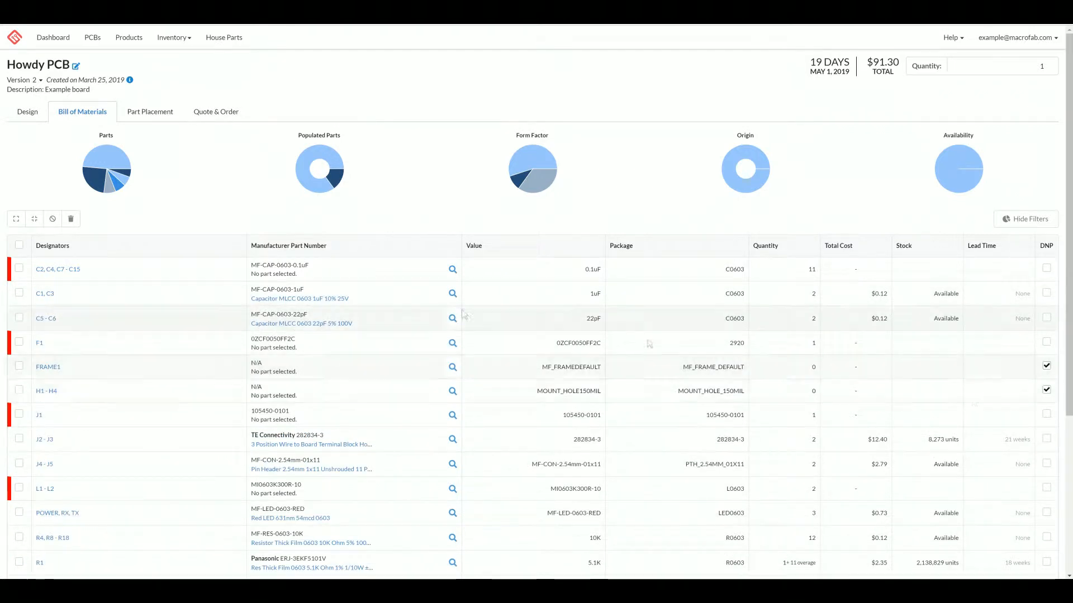
Step: Expand the C2, C4, C7–C15 line to review its 0.1uF MLCC capacitor and pricing
{"action": "left_click", "coordinate": [452, 269]}
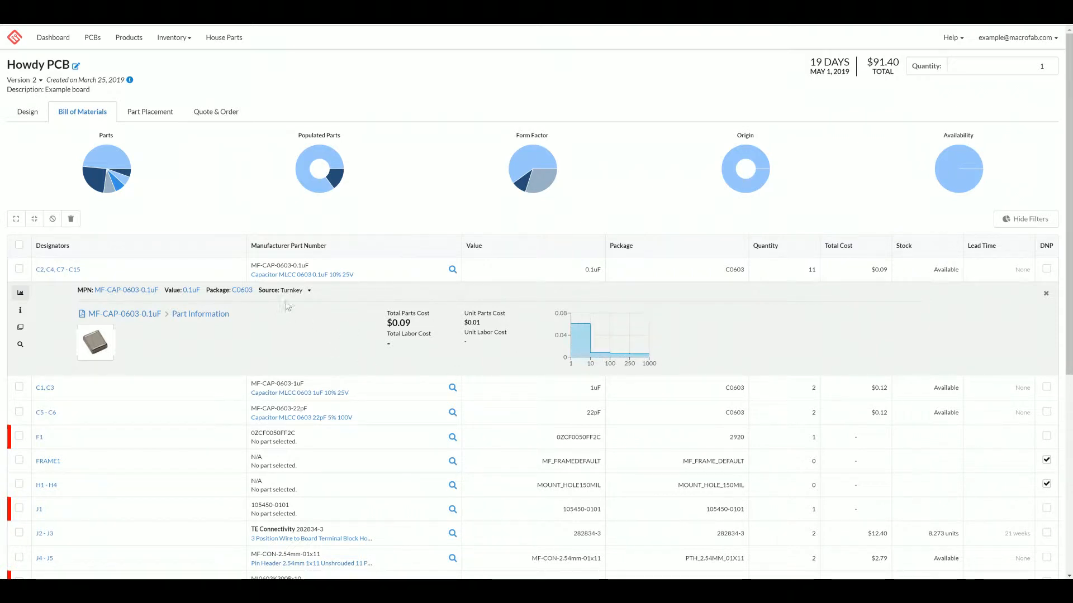
{"action": "mouse_move", "coordinate": [484, 345]}
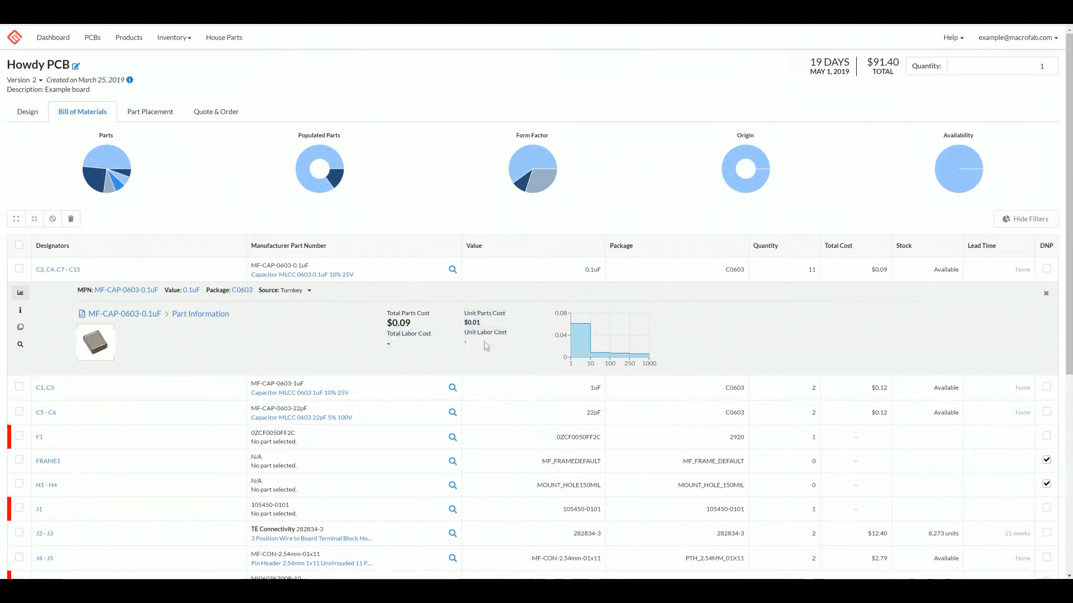
{"action": "mouse_move", "coordinate": [468, 349]}
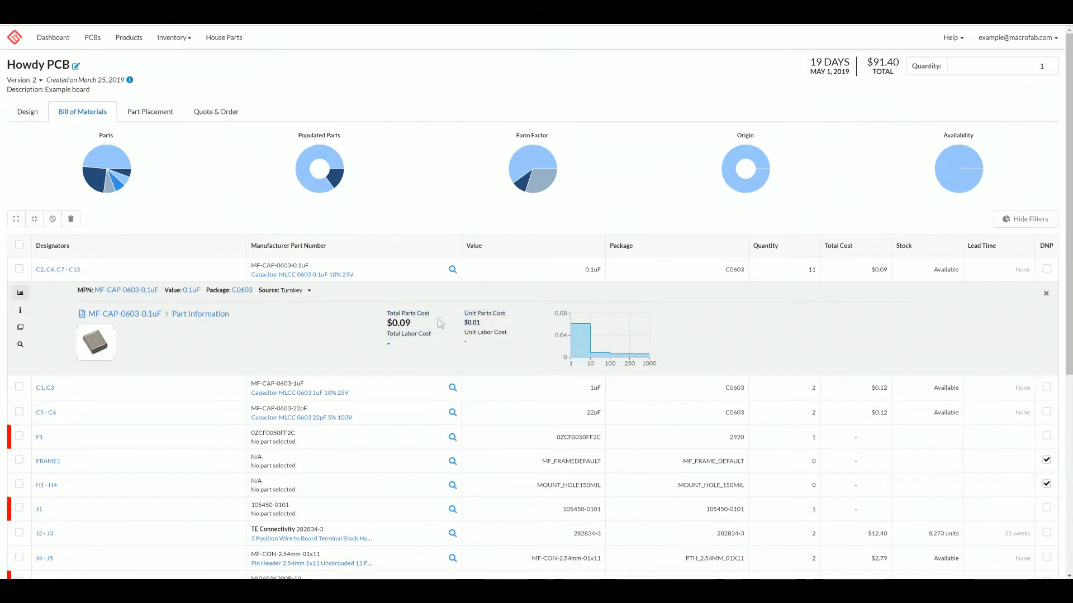
{"action": "mouse_move", "coordinate": [438, 322]}
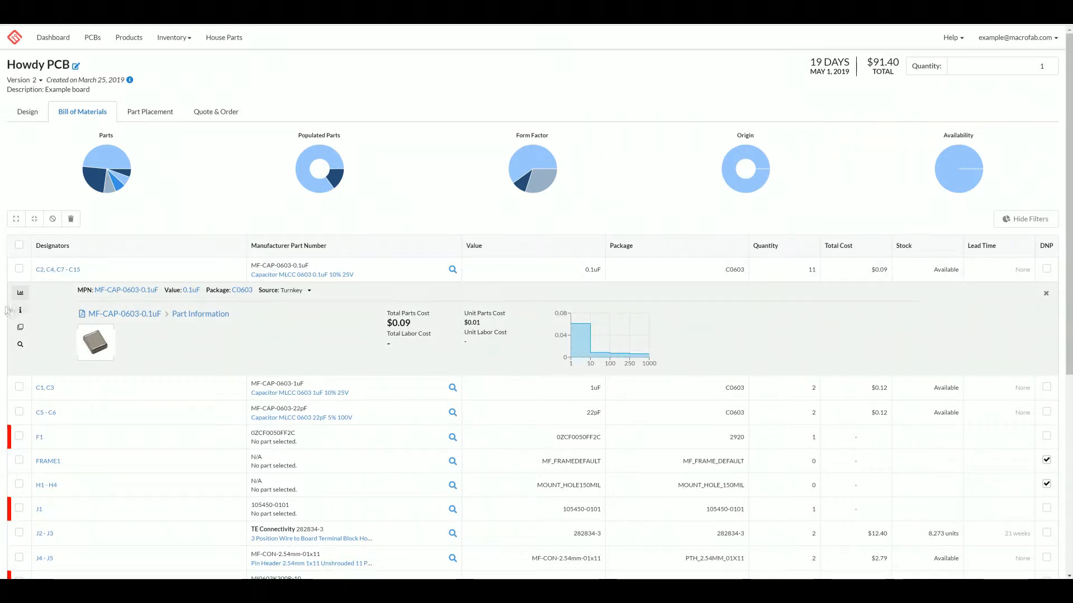
{"action": "mouse_move", "coordinate": [20, 310]}
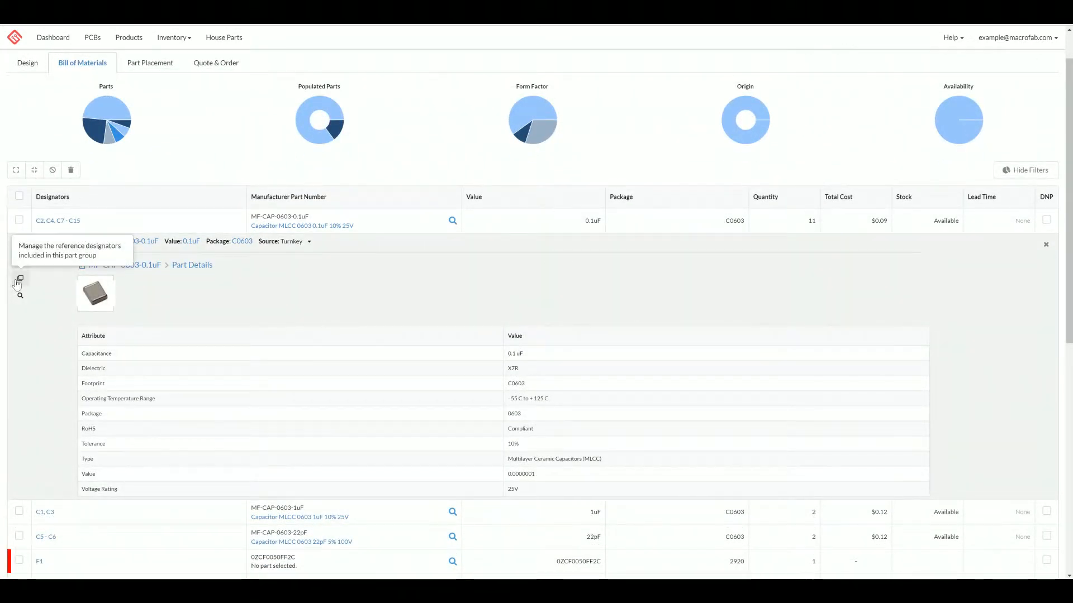
Step: Show the line's designator grouping, toggle C2's DNP on and off, and browse C2's group-assignment choices
{"action": "left_click", "coordinate": [20, 278]}
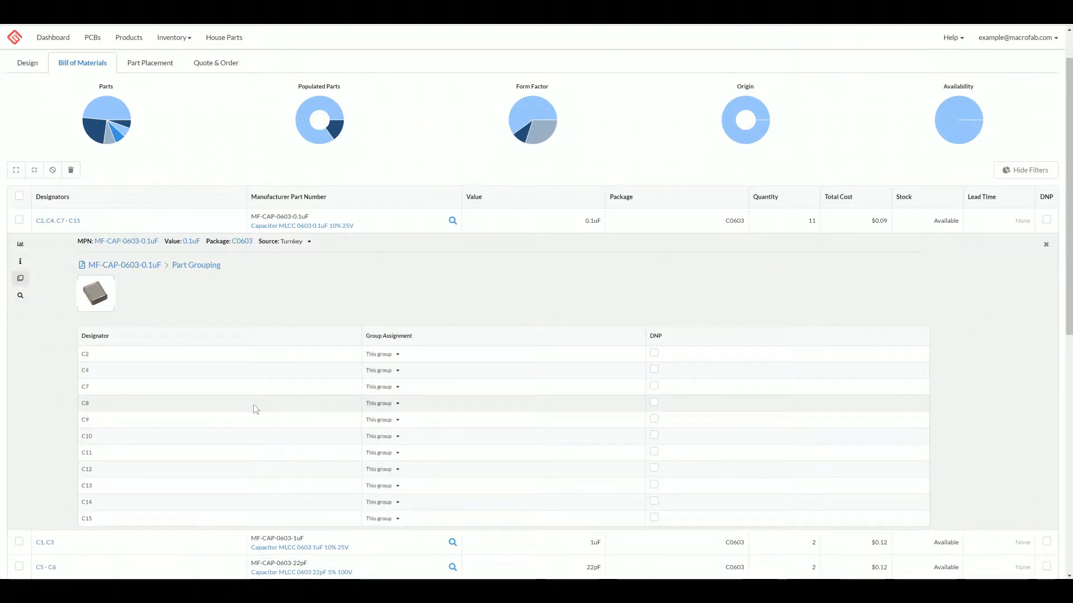
{"action": "mouse_move", "coordinate": [740, 297]}
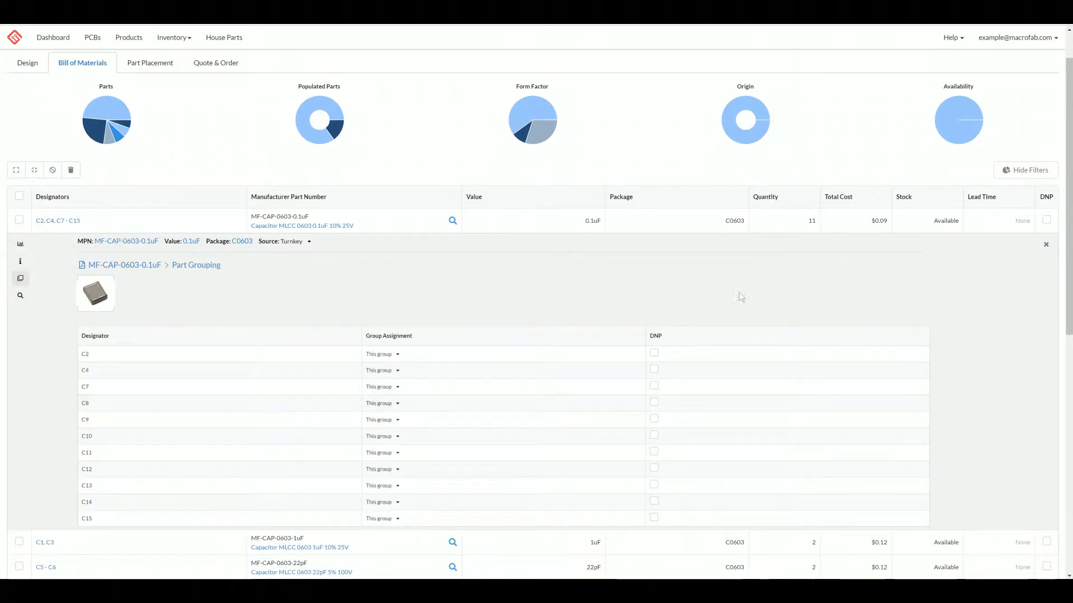
{"action": "left_click", "coordinate": [654, 352]}
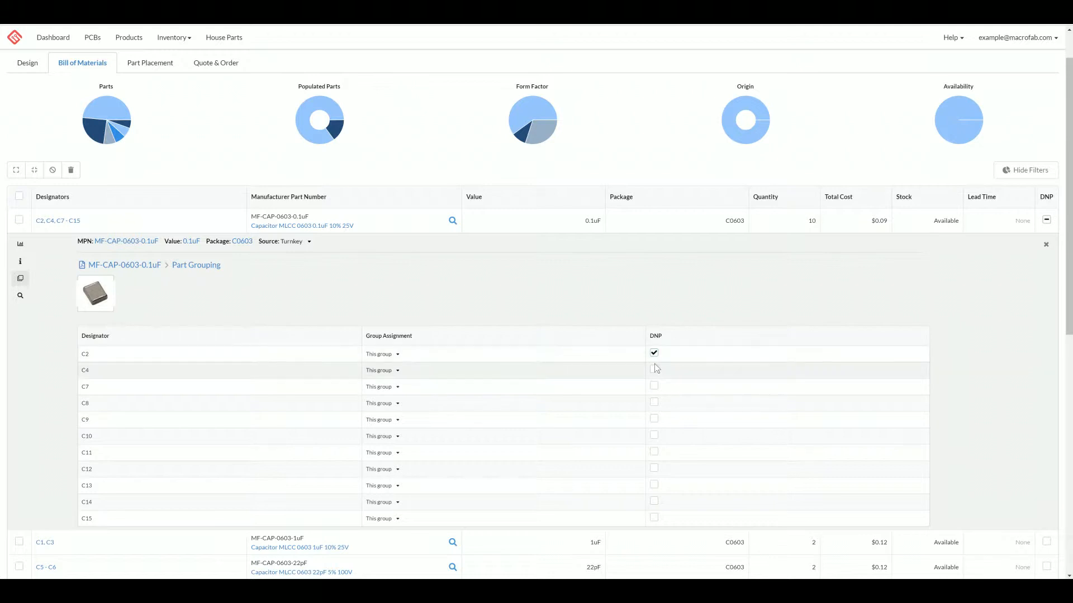
{"action": "left_click", "coordinate": [653, 353]}
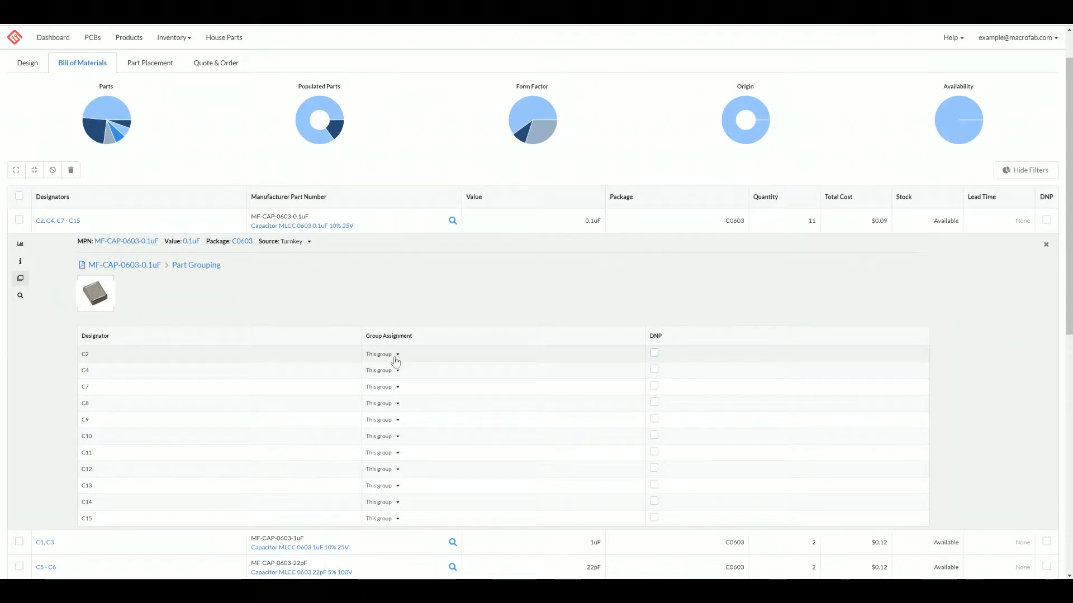
{"action": "mouse_move", "coordinate": [4, 169]}
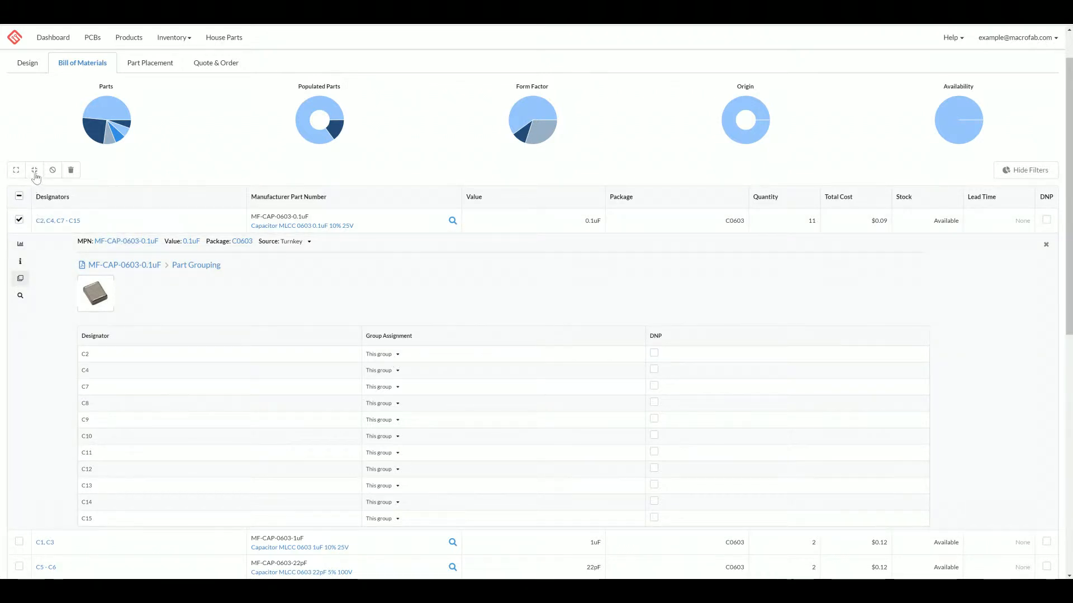
{"action": "mouse_move", "coordinate": [16, 170]}
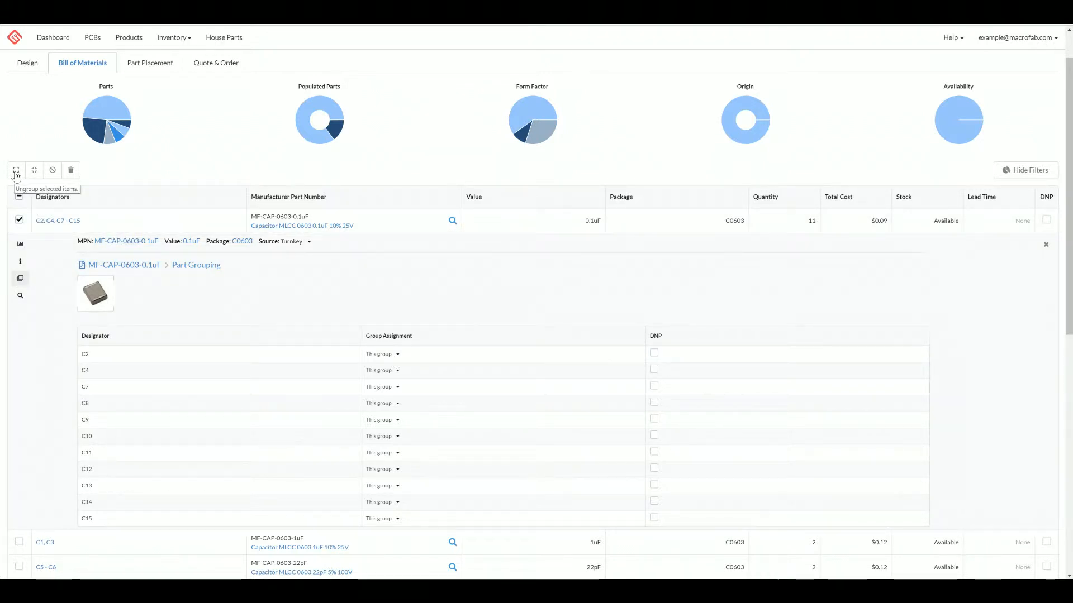
{"action": "mouse_move", "coordinate": [52, 170]}
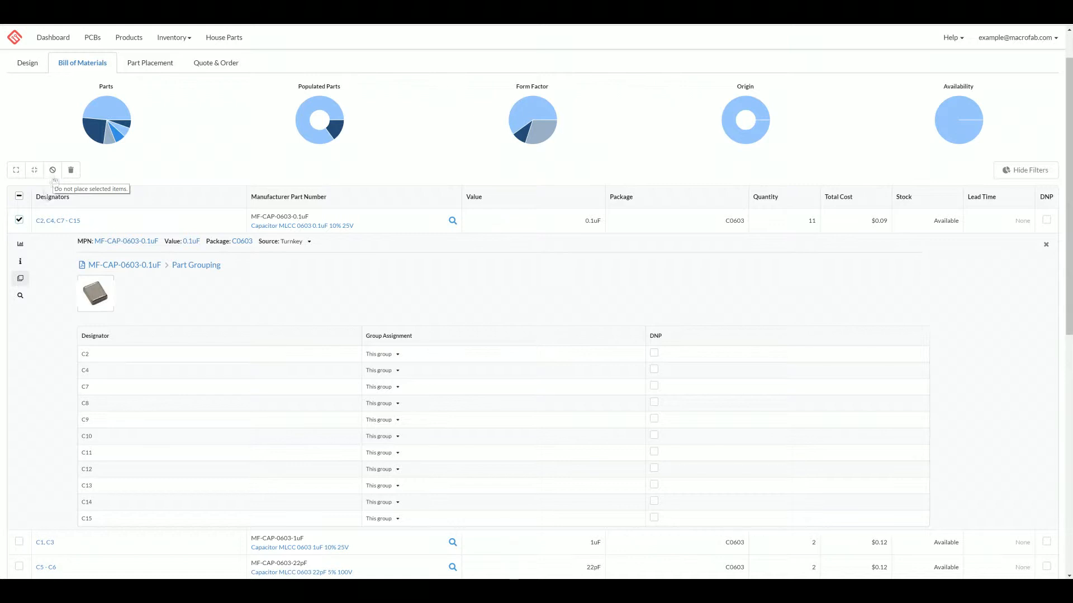
{"action": "left_click", "coordinate": [380, 354]}
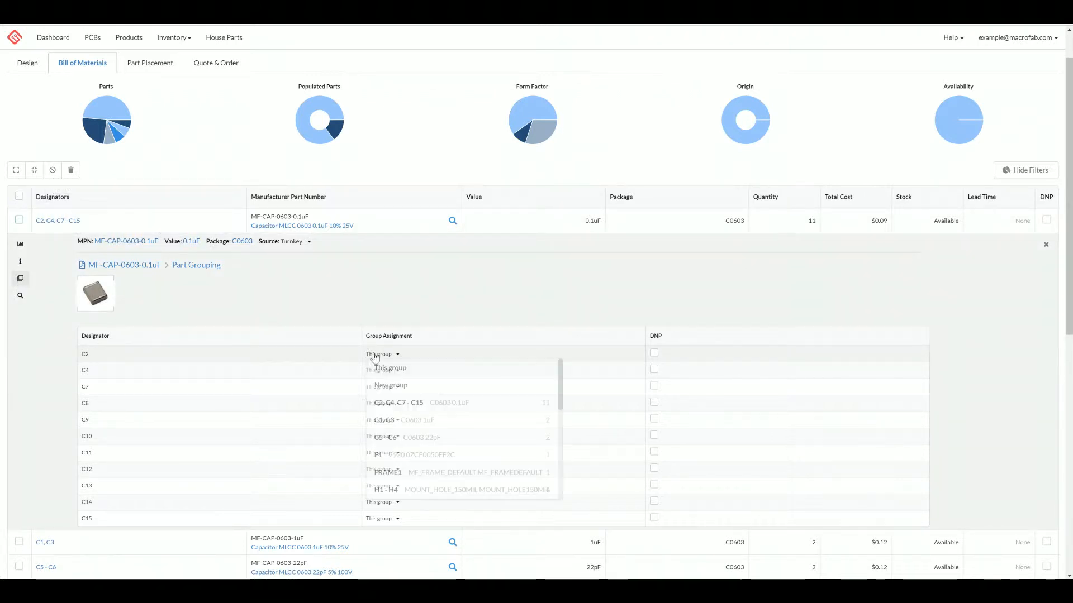
{"action": "left_click", "coordinate": [381, 354]}
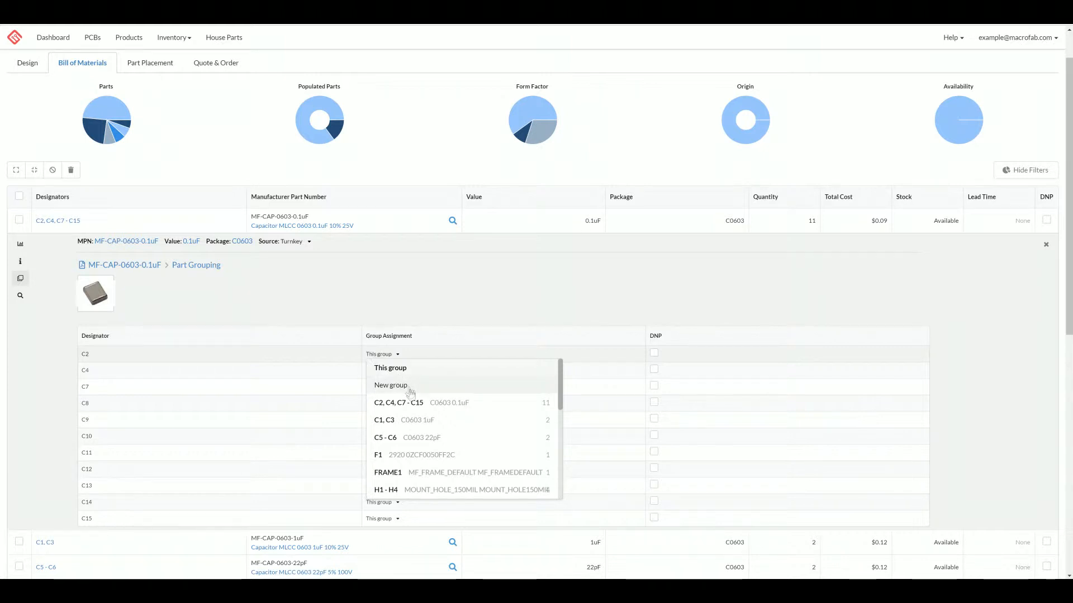
{"action": "mouse_move", "coordinate": [403, 389]}
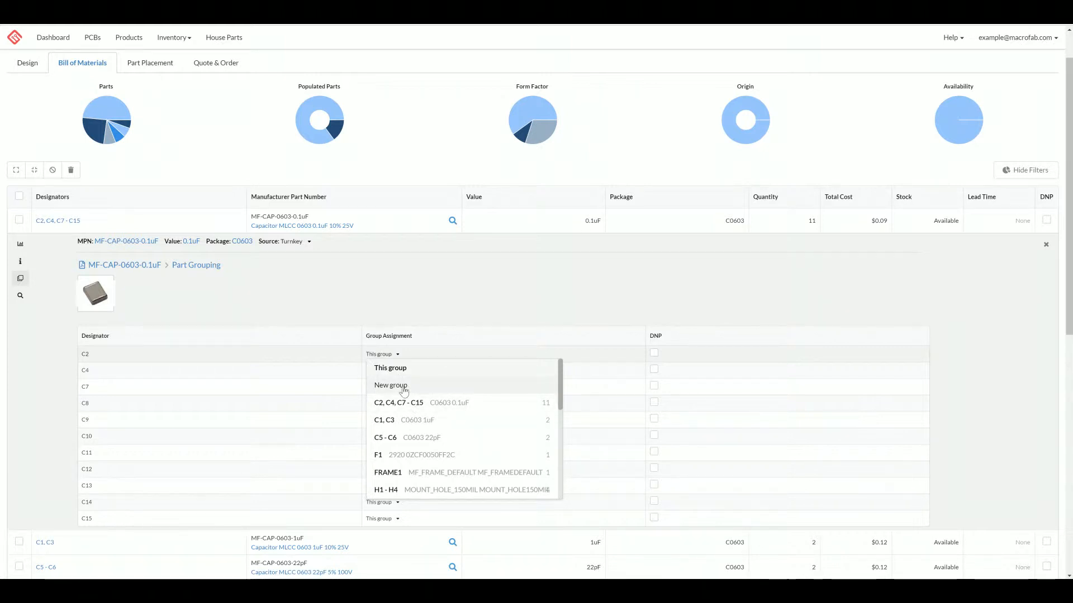
{"action": "mouse_move", "coordinate": [445, 432]}
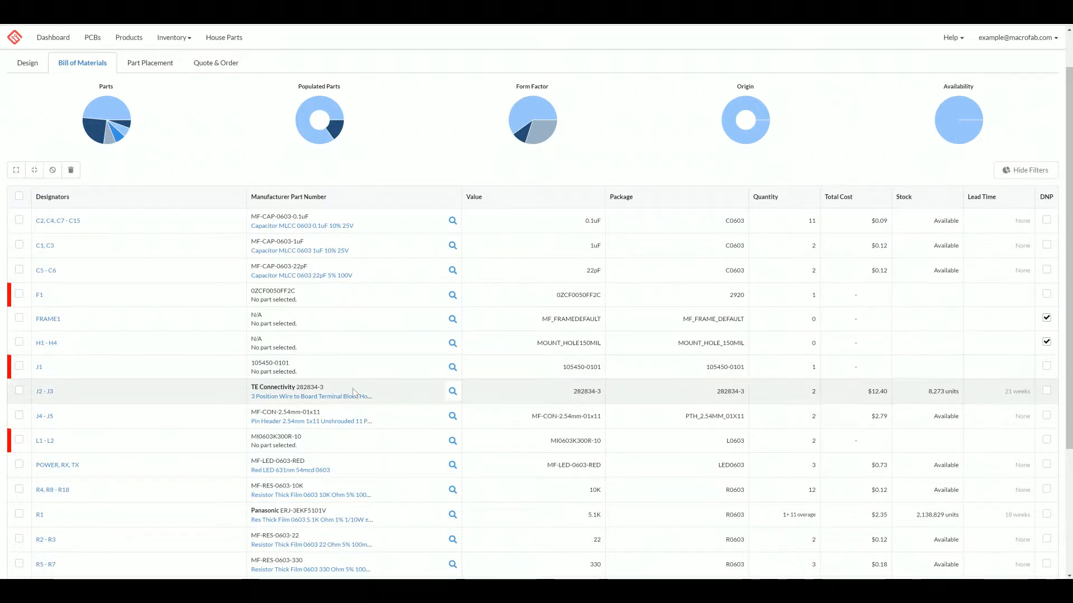
Step: Expand the J2–J3 connector line to view its parts and labor costs
{"action": "left_click", "coordinate": [451, 391]}
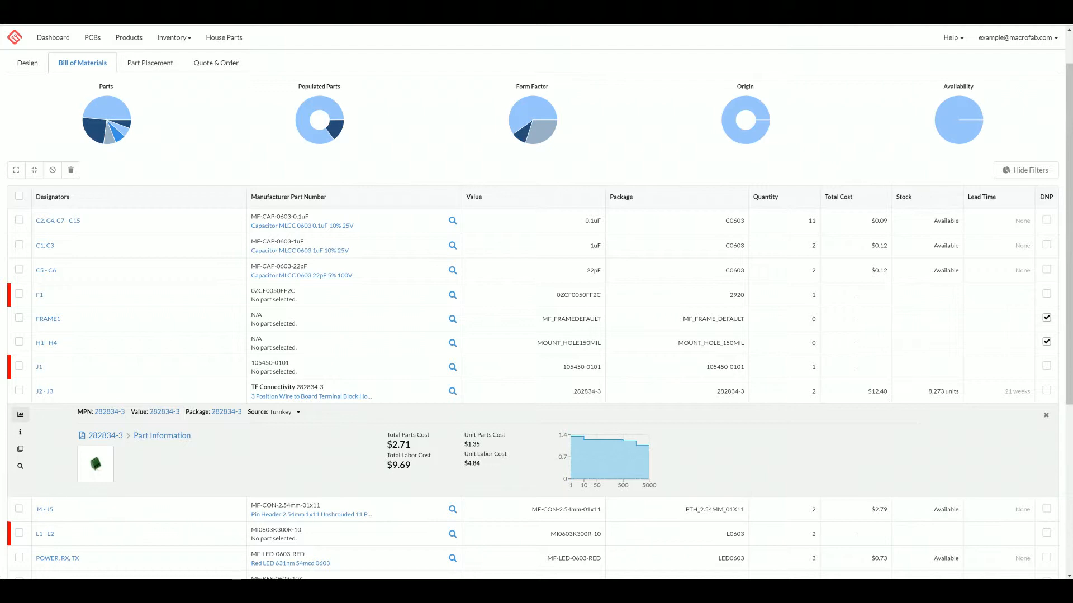
{"action": "mouse_move", "coordinate": [380, 464]}
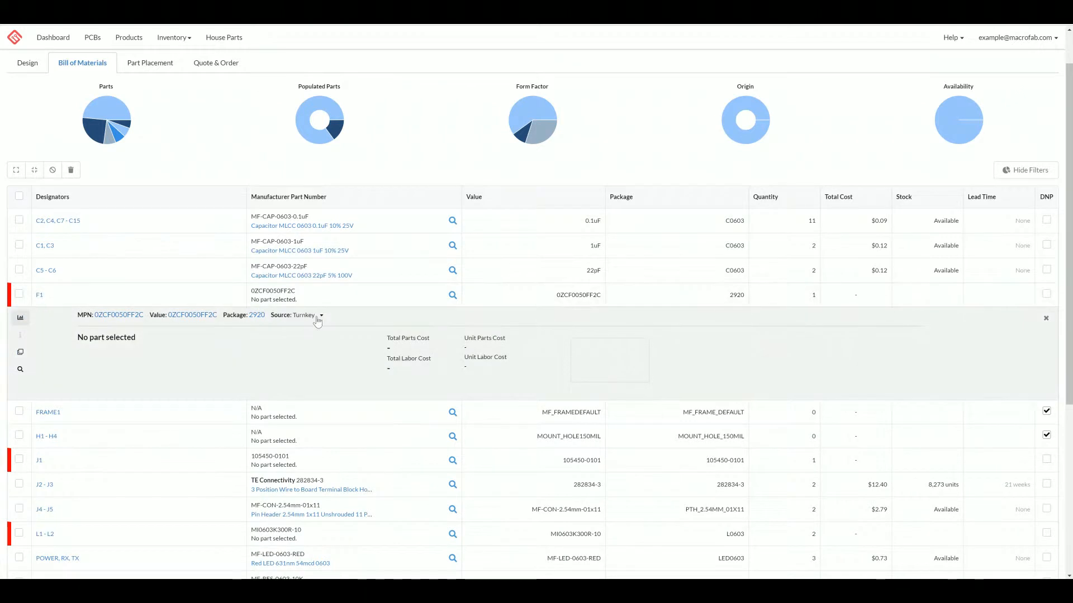
Step: Set F1's source to consignment via the Source dropdown and close its details
{"action": "left_click", "coordinate": [306, 315]}
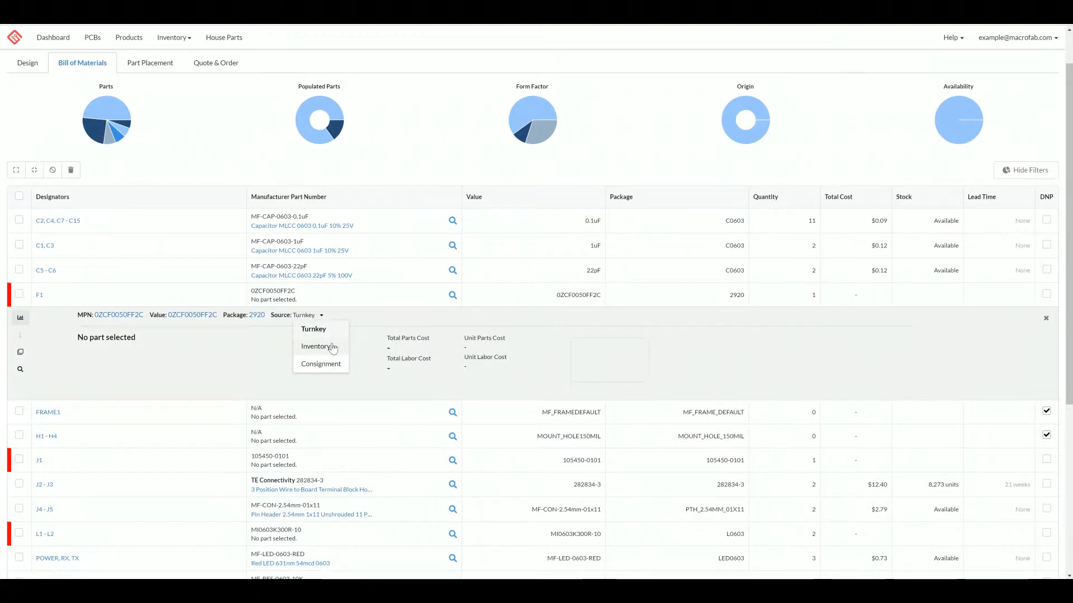
{"action": "mouse_move", "coordinate": [336, 359]}
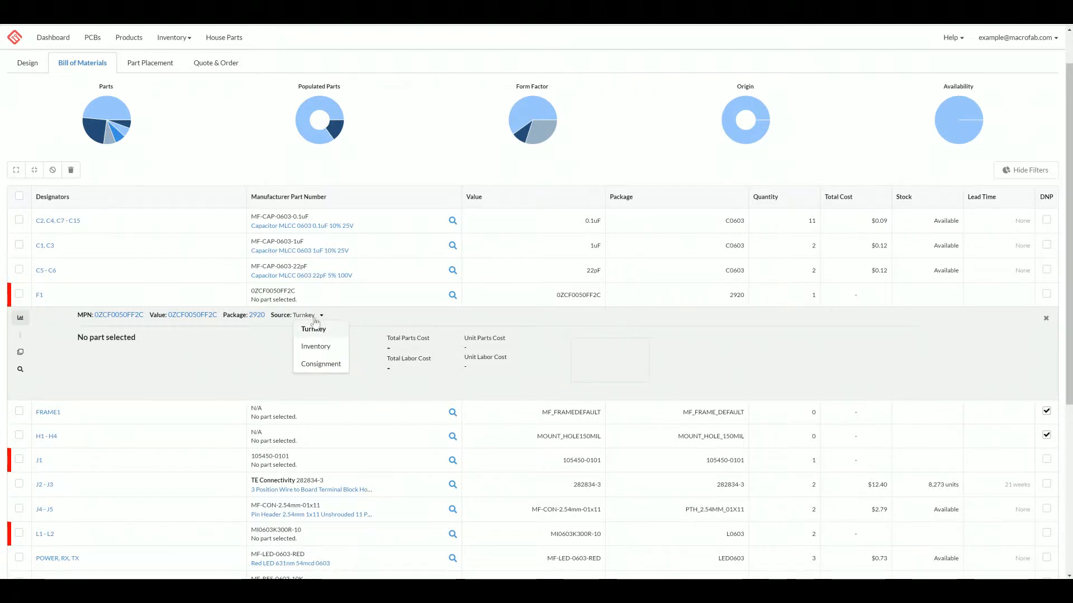
{"action": "mouse_move", "coordinate": [334, 356]}
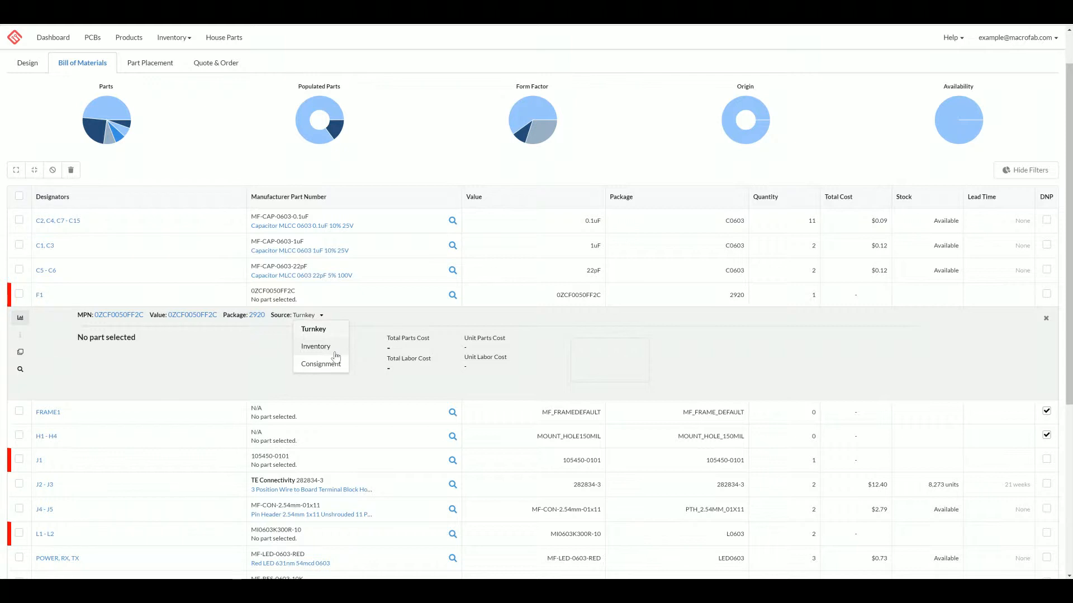
{"action": "left_click", "coordinate": [316, 346]}
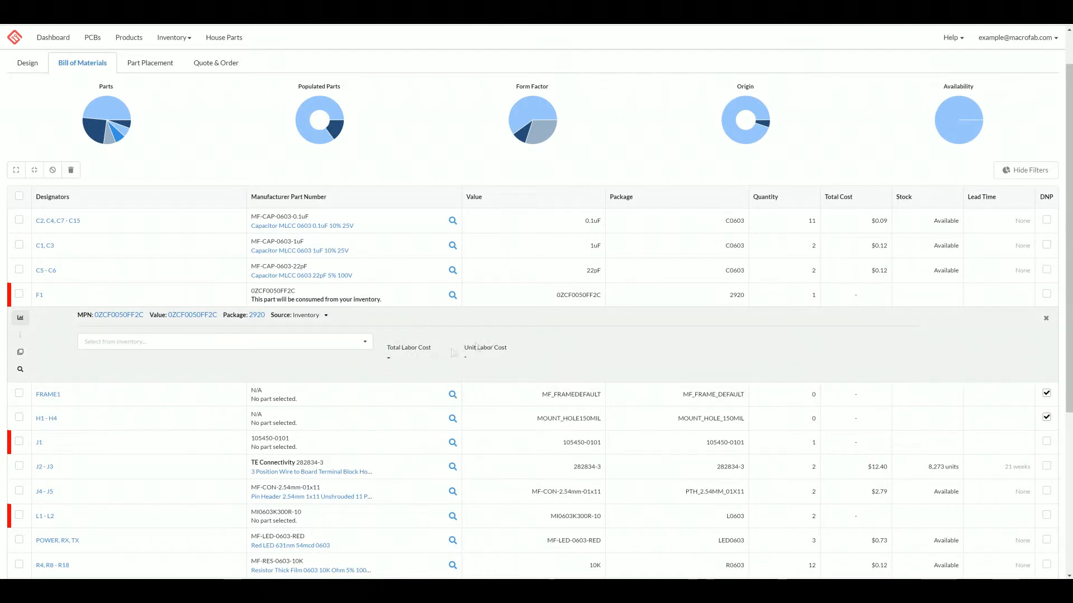
{"action": "mouse_move", "coordinate": [494, 363]}
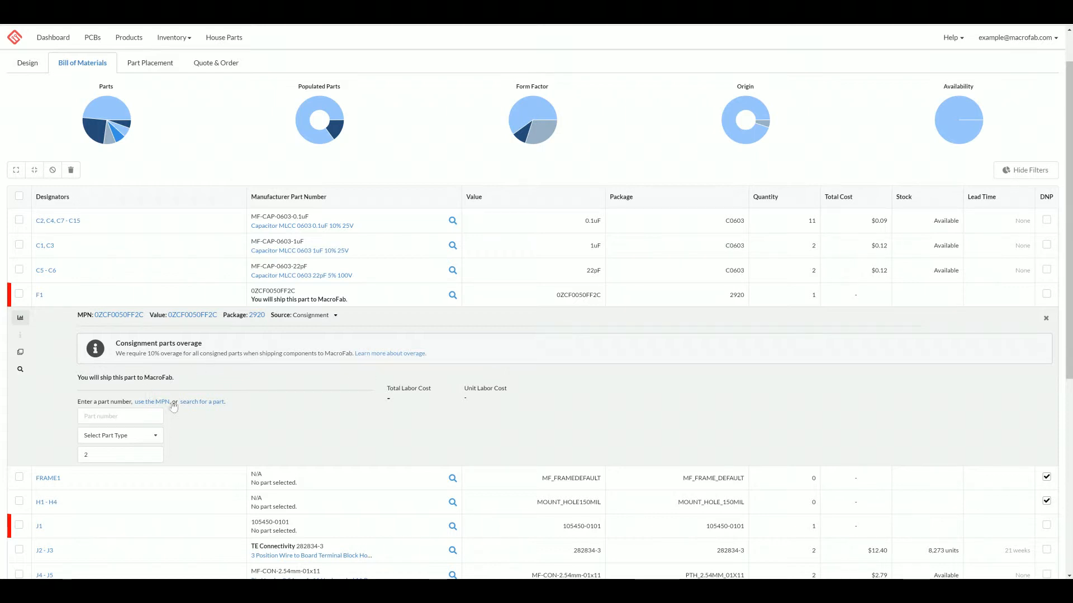
{"action": "scroll", "scroll_direction": "down", "scroll_amount": 3}
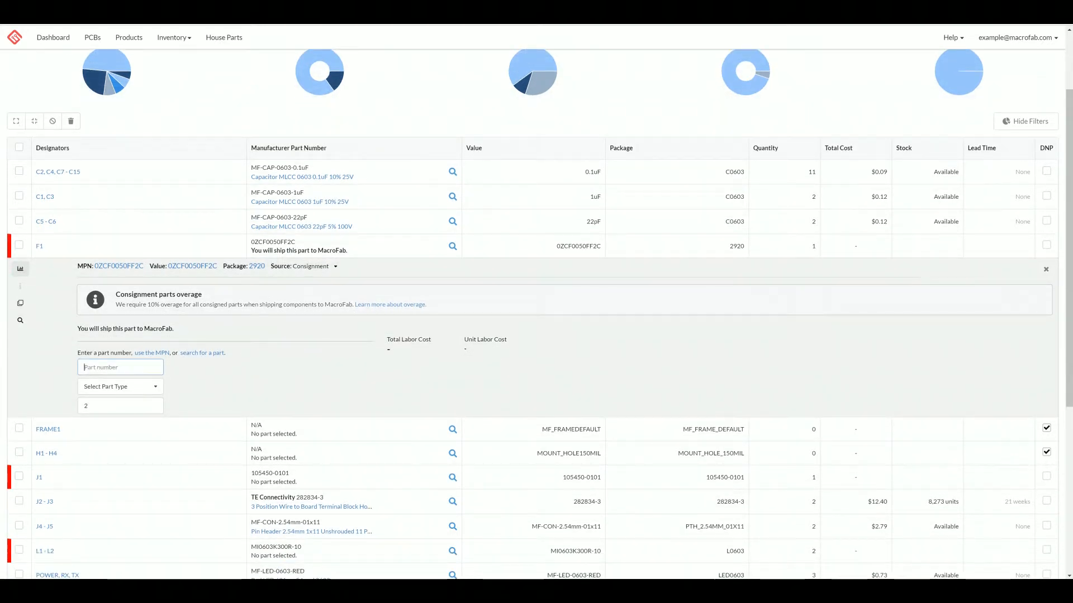
{"action": "left_click", "coordinate": [120, 387]}
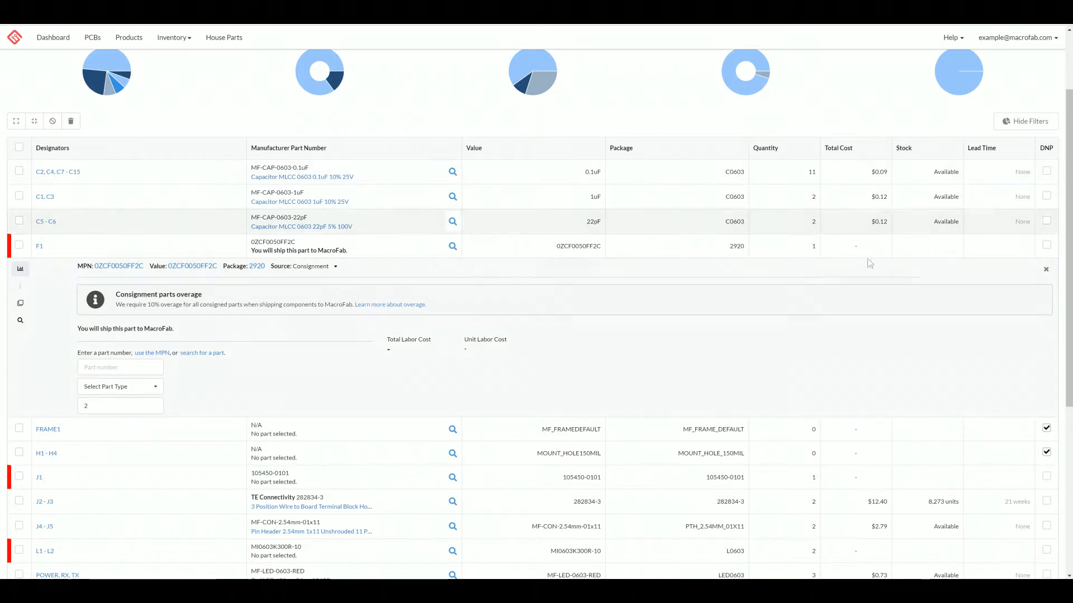
{"action": "mouse_move", "coordinate": [1045, 270]}
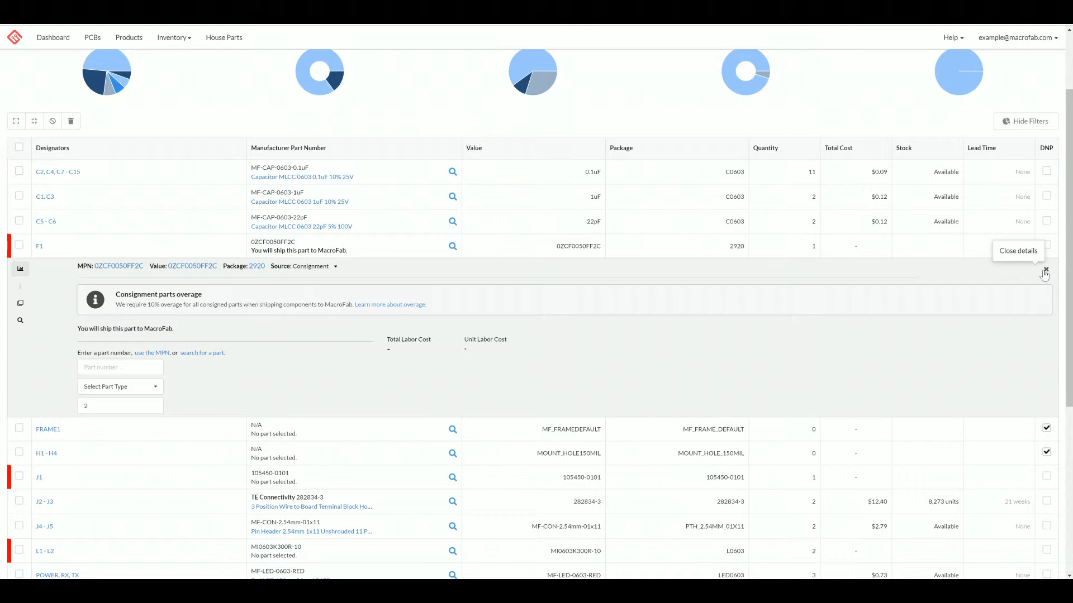
{"action": "left_click", "coordinate": [1045, 269]}
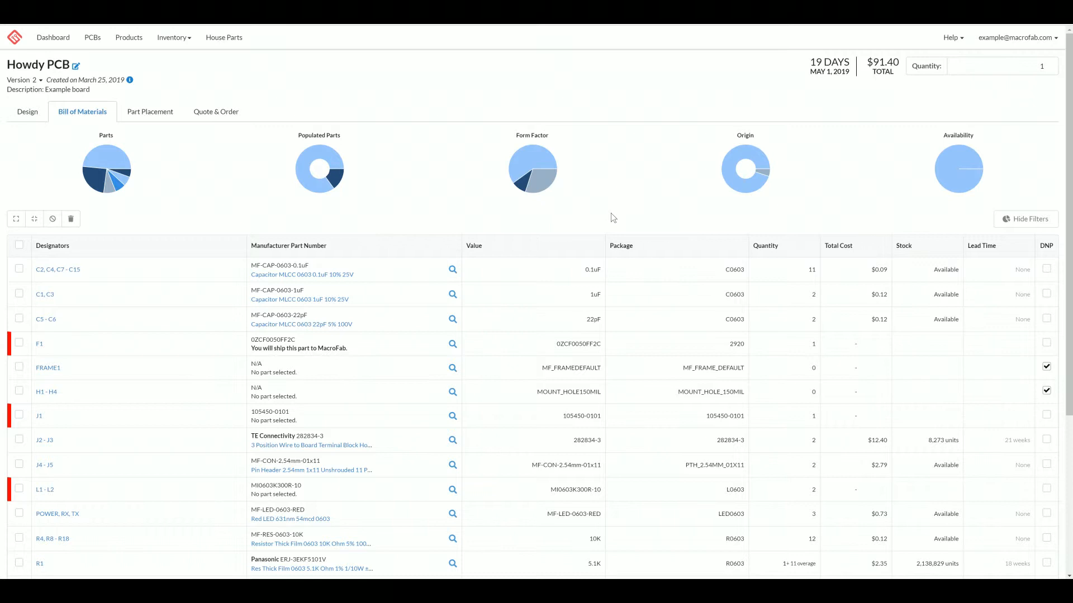
Step: Add a new resistor line R100: MF-RES-0805-100K, 100K, 0805 package
{"action": "scroll", "scroll_direction": "down", "scroll_amount": 3}
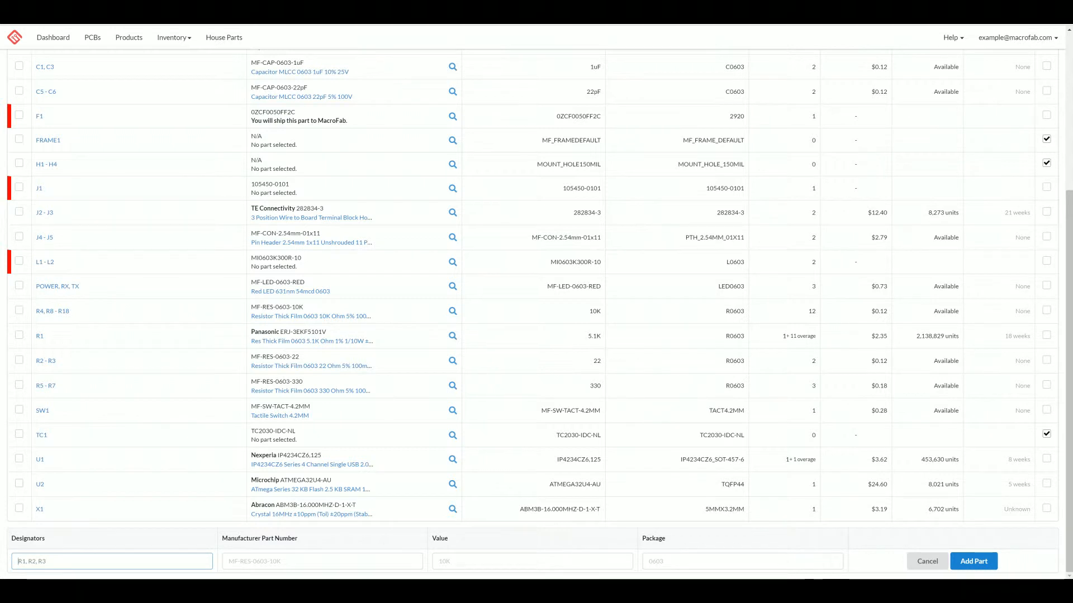
{"action": "type", "text": "R1"}
{"action": "left_click", "coordinate": [322, 560]}
{"action": "type", "text": "MF-RES-0805-"}
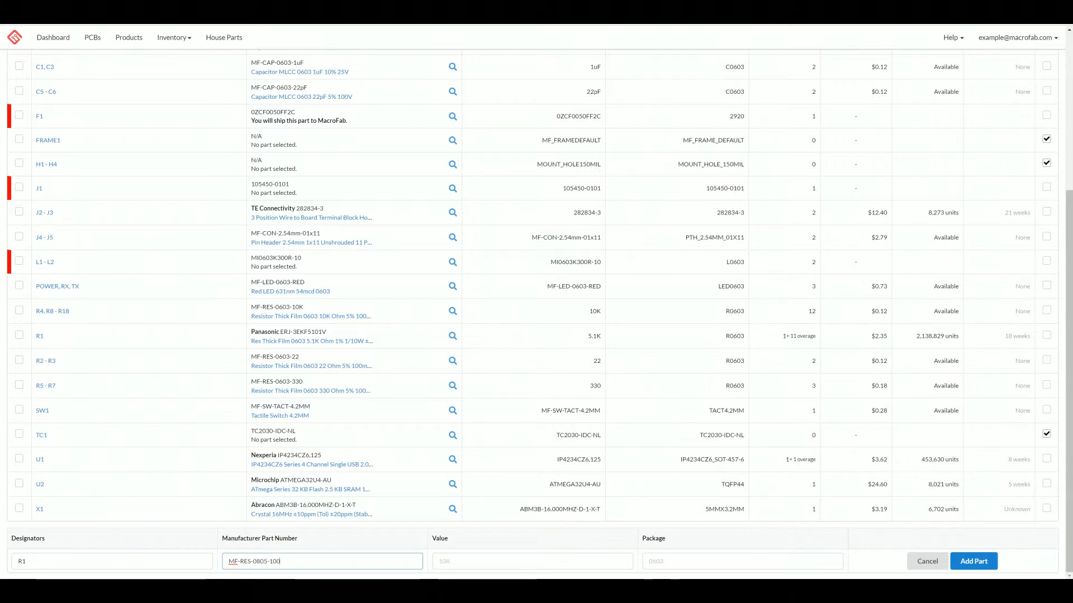
{"action": "type", "text": "100K"}
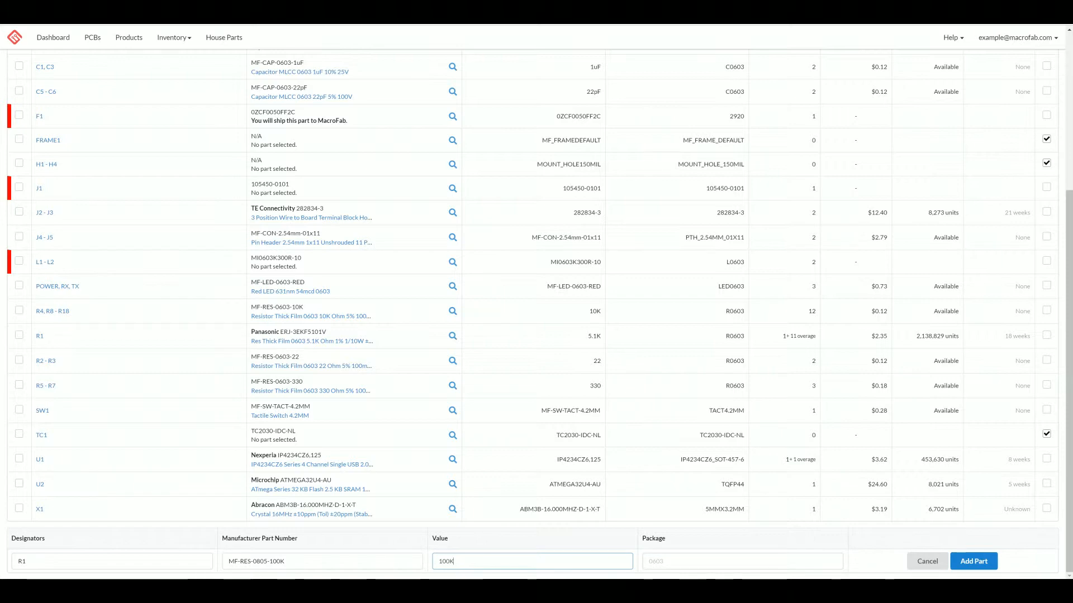
{"action": "type", "text": "0805"}
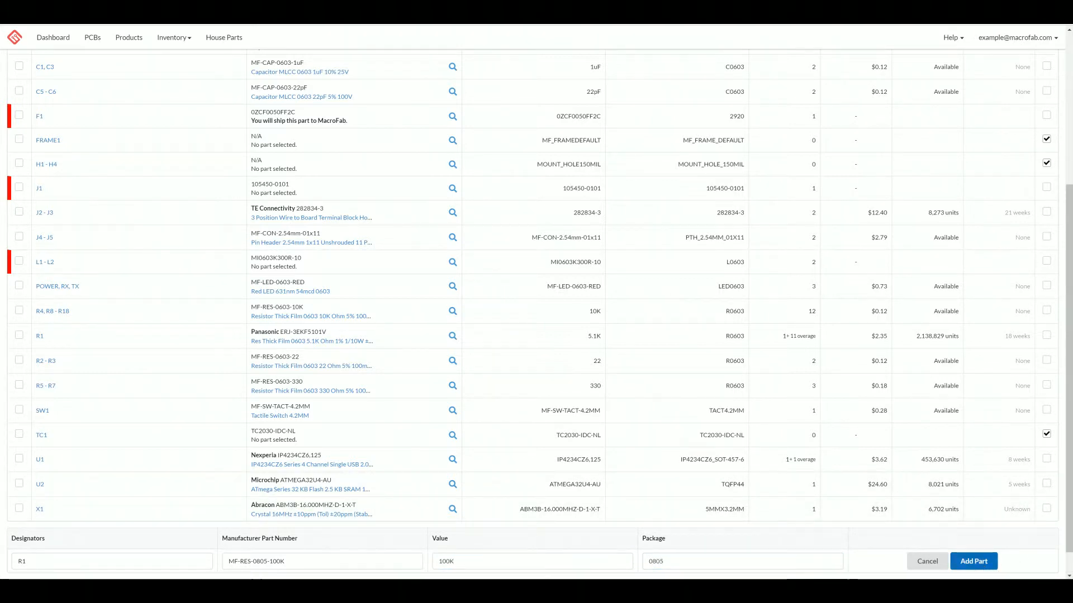
{"action": "left_click", "coordinate": [973, 561]}
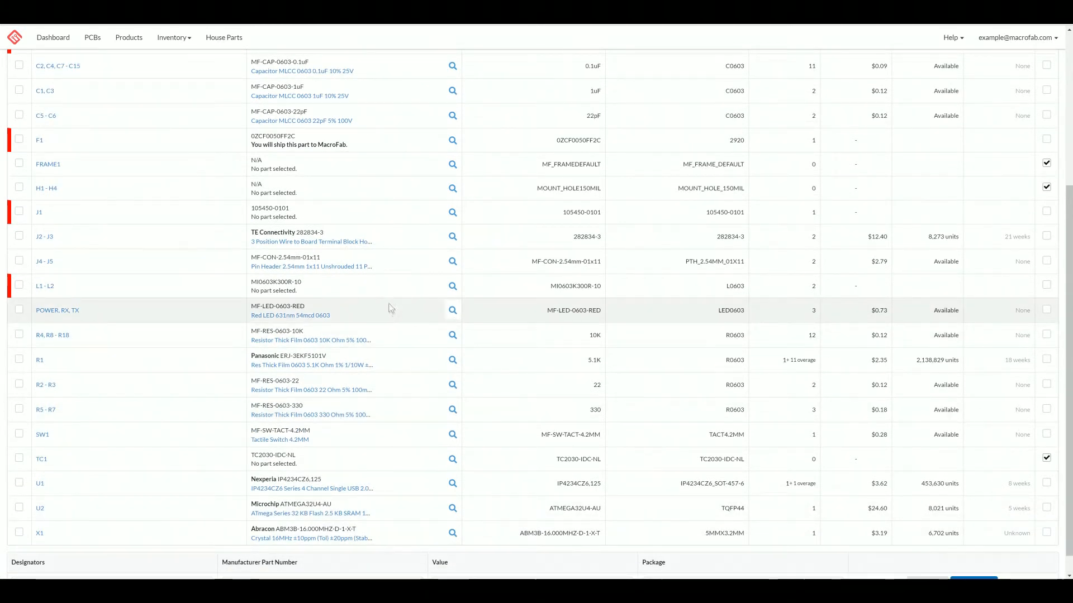
Step: Enter R100's placement origin 1000, 1200, size 80 by 50 and rotation 45
{"action": "scroll", "scroll_direction": "up", "scroll_amount": 3}
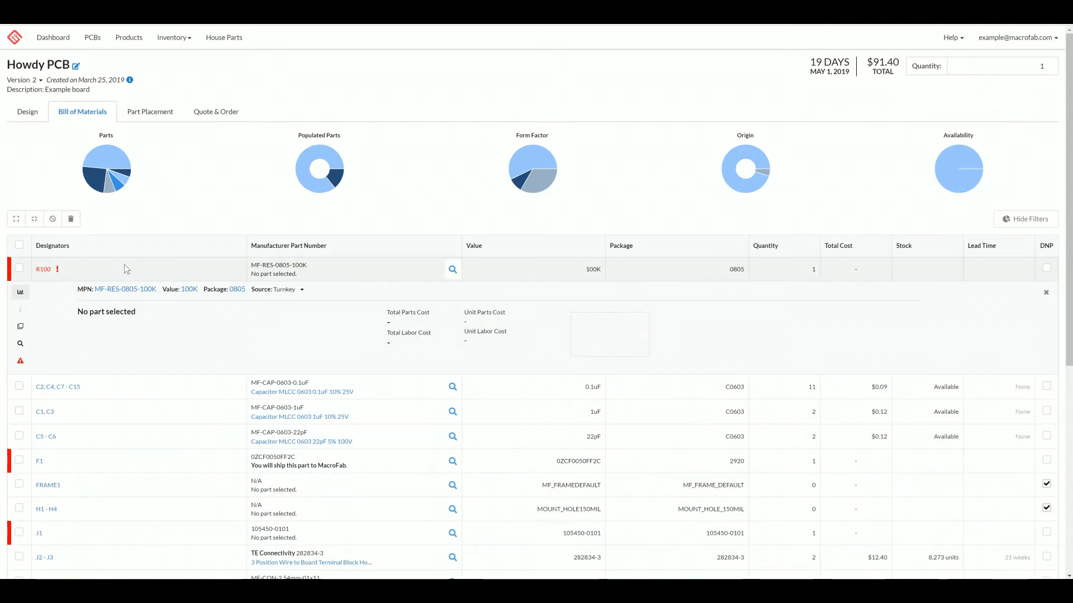
{"action": "mouse_move", "coordinate": [20, 361]}
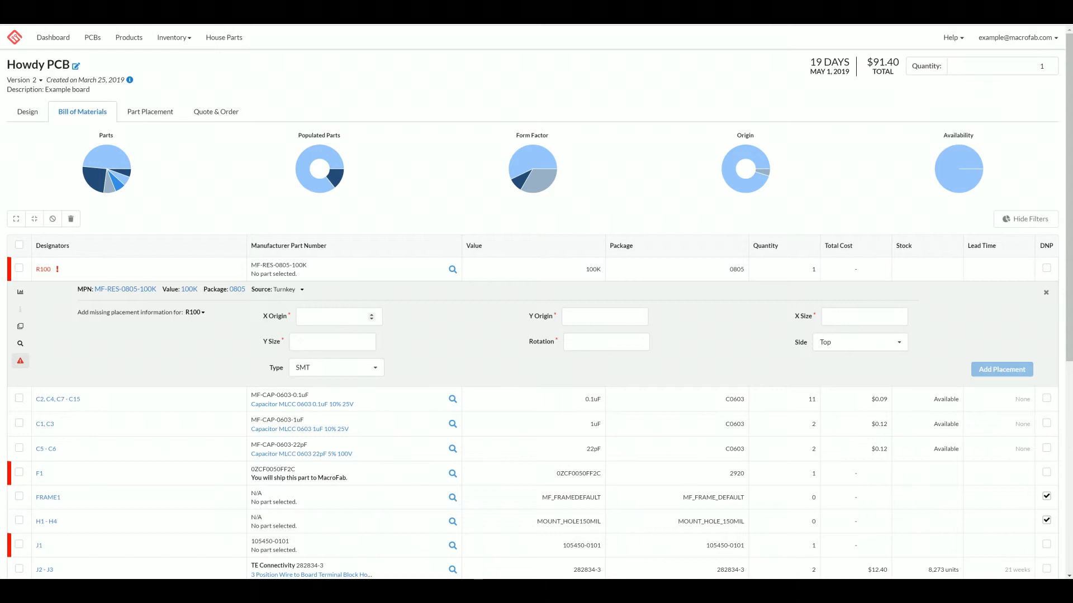
{"action": "left_click", "coordinate": [334, 317]}
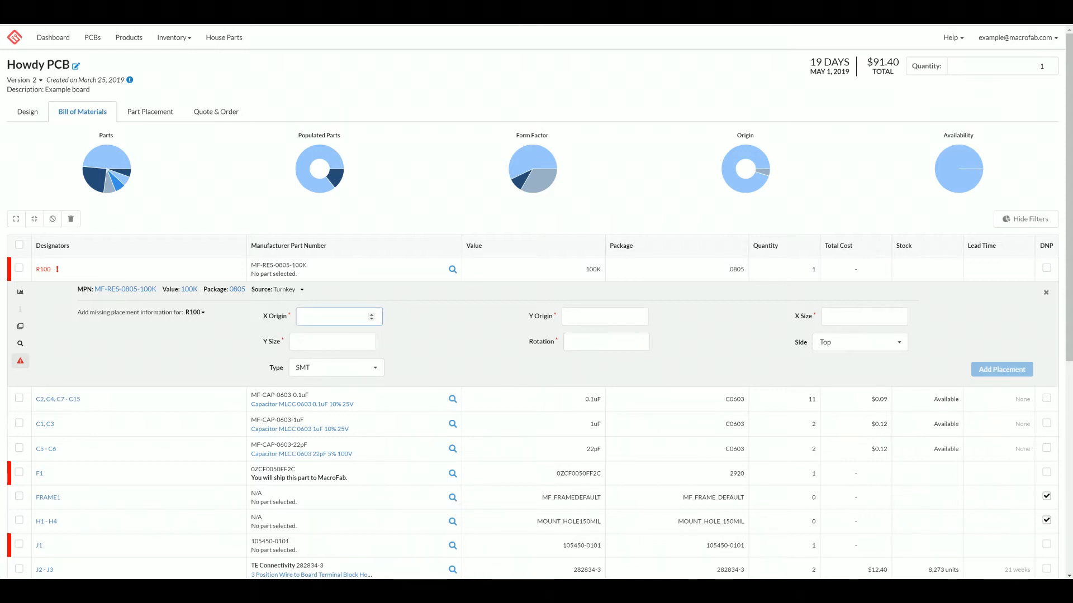
{"action": "type", "text": "1000"}
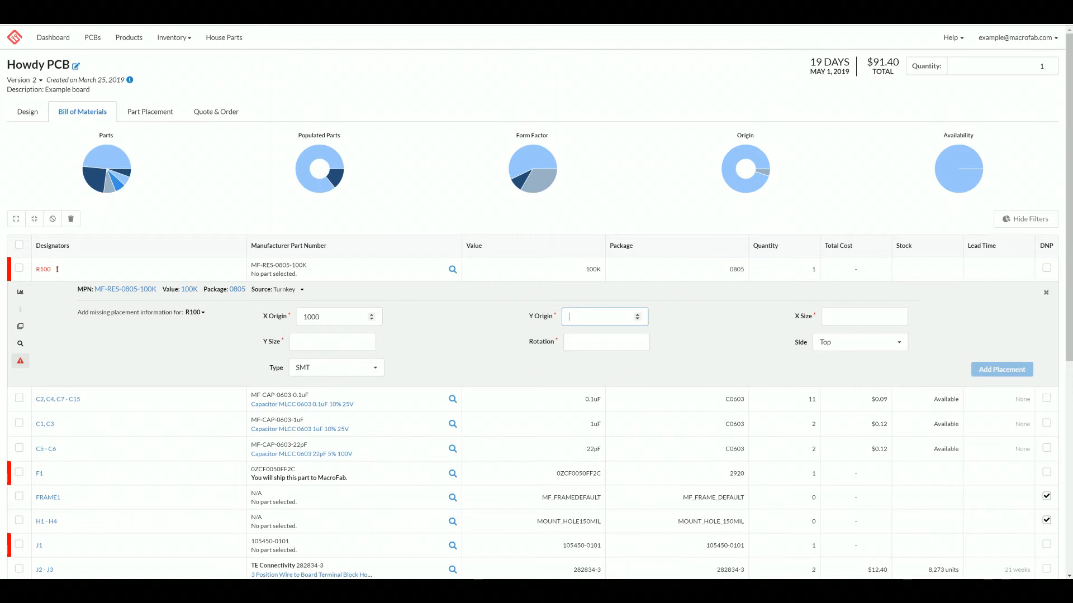
{"action": "type", "text": "1"}
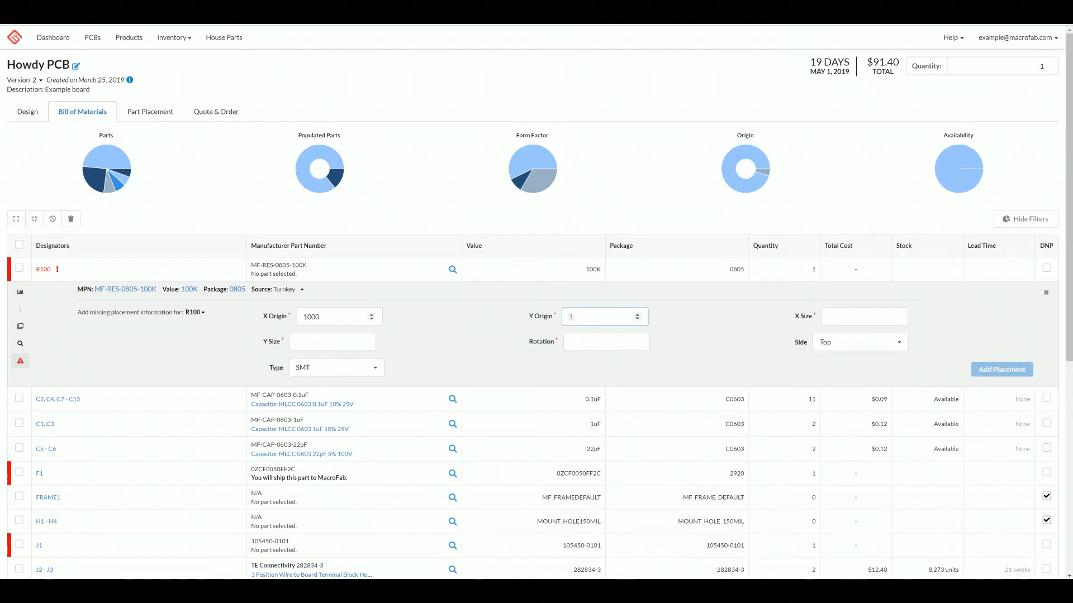
{"action": "type", "text": "1200"}
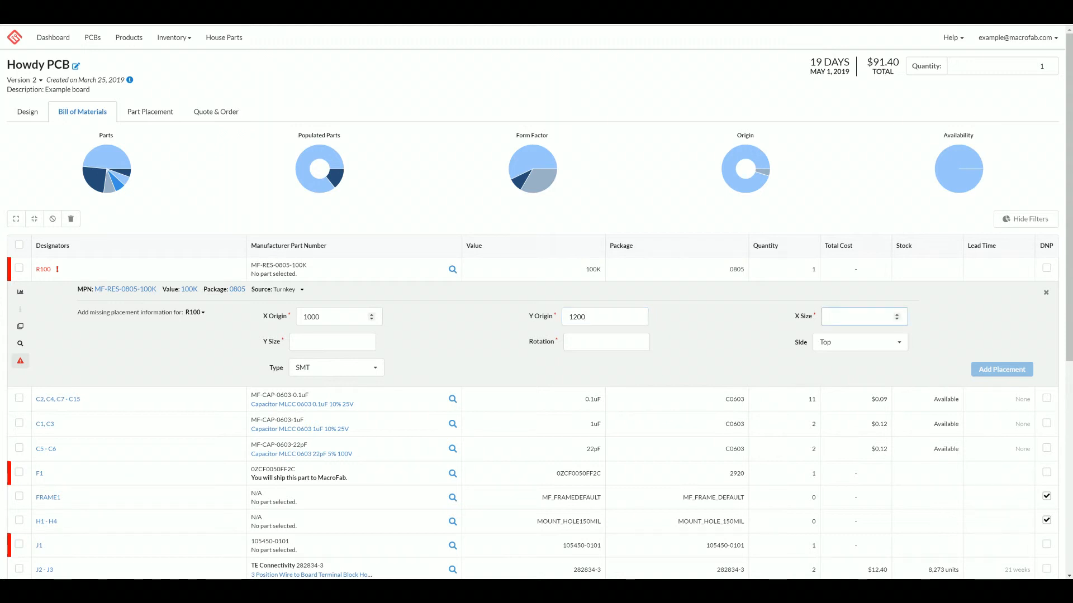
{"action": "left_click", "coordinate": [858, 316]}
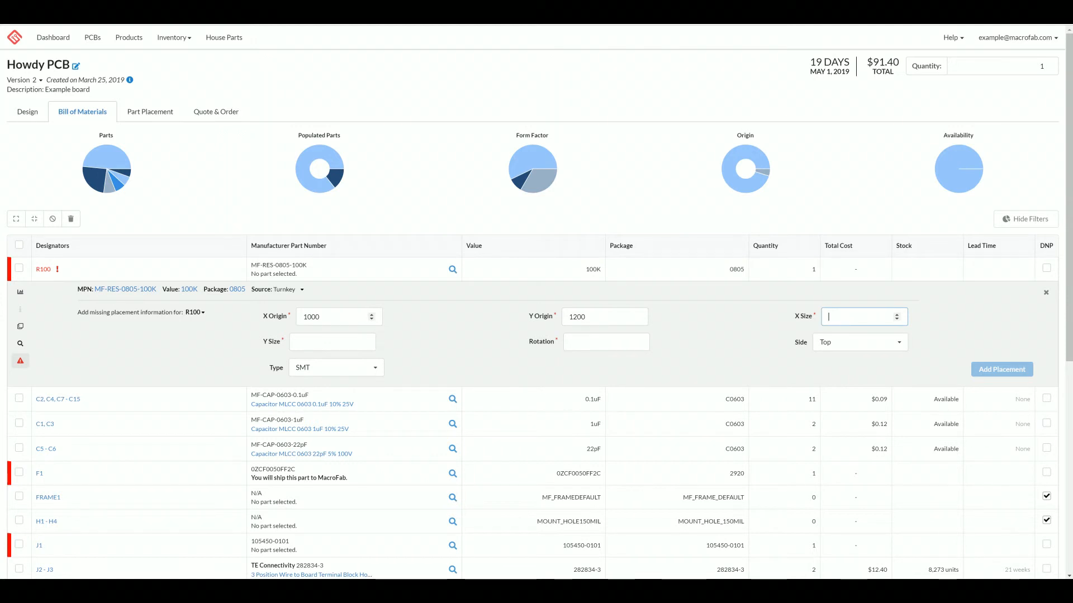
{"action": "type", "text": "80"}
{"action": "left_click", "coordinate": [332, 341]}
{"action": "type", "text": "50"}
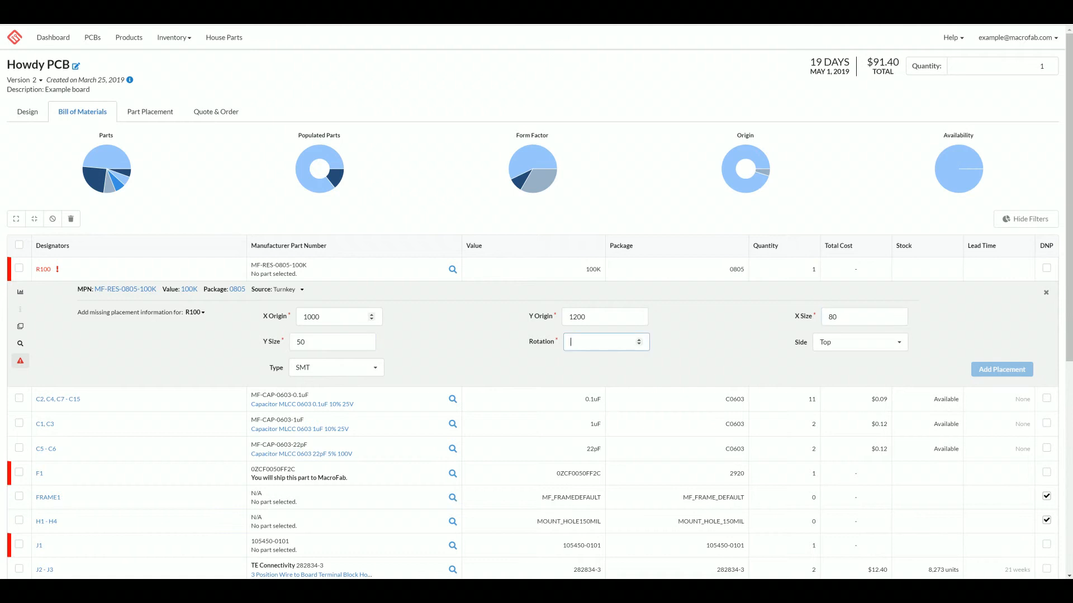
{"action": "type", "text": "45"}
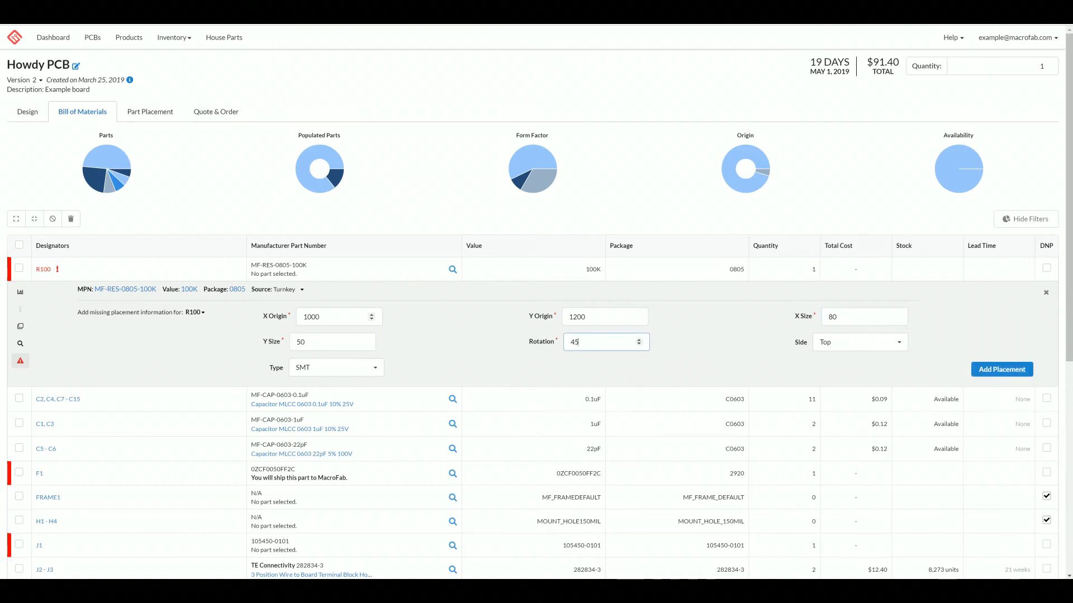
Step: Keep the placement on the Top side with SMT type
{"action": "left_click", "coordinate": [858, 342]}
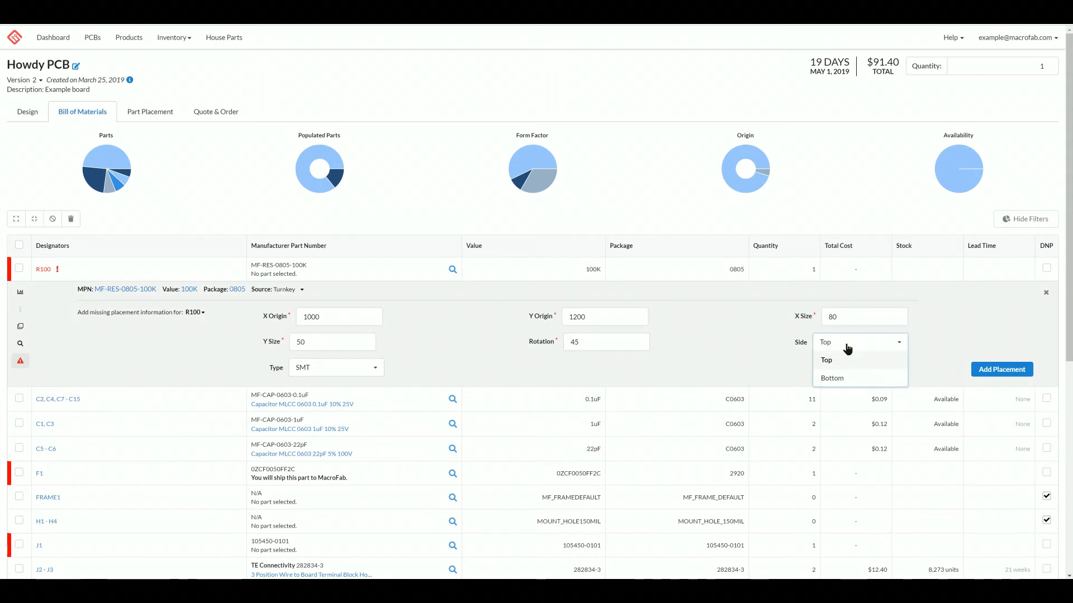
{"action": "left_click", "coordinate": [336, 368]}
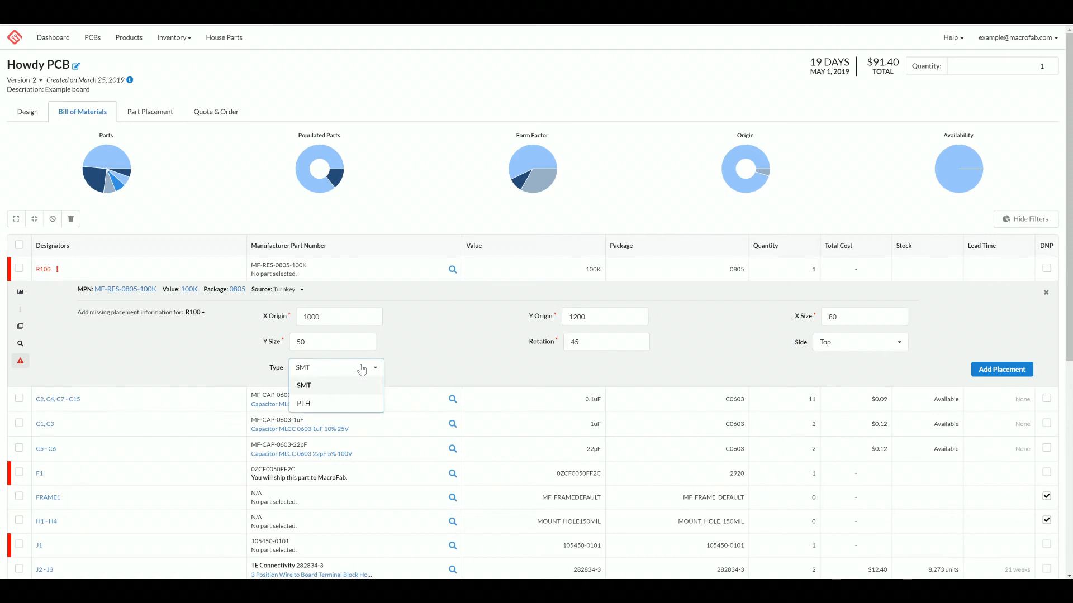
{"action": "left_click", "coordinate": [302, 386]}
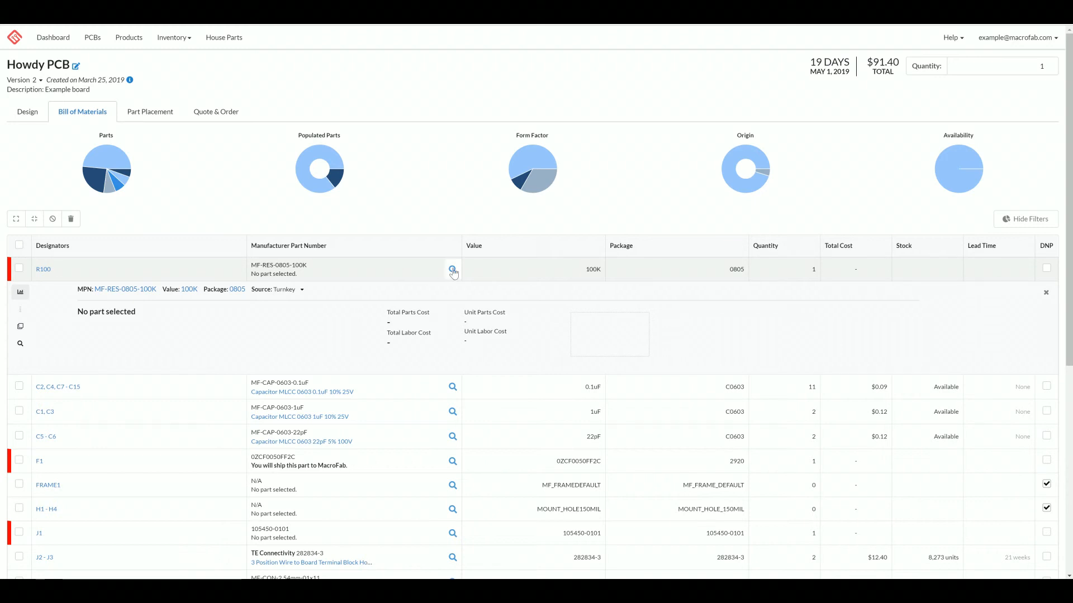
Step: Assign the MF-RES-0805-100K resistor to R100 from the part search
{"action": "left_click", "coordinate": [452, 269]}
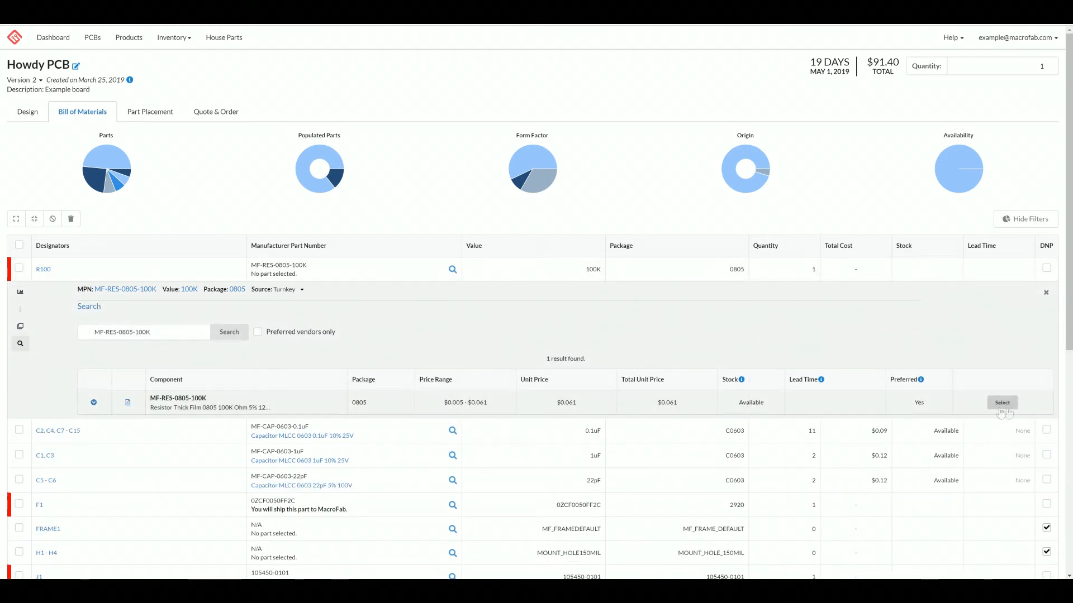
{"action": "left_click", "coordinate": [1001, 402]}
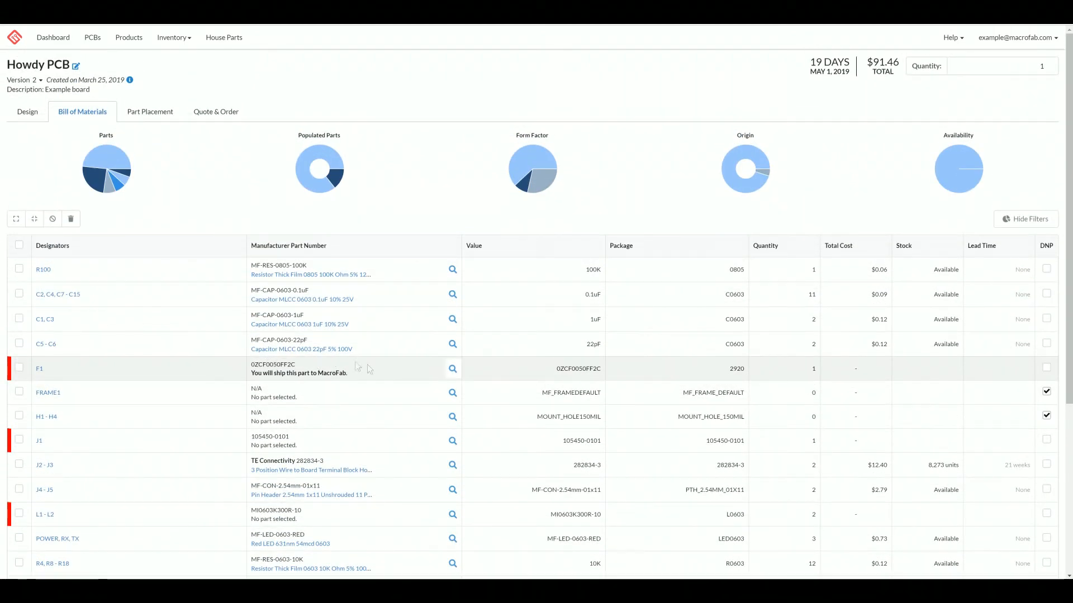
{"action": "scroll", "scroll_direction": "down", "scroll_amount": 3}
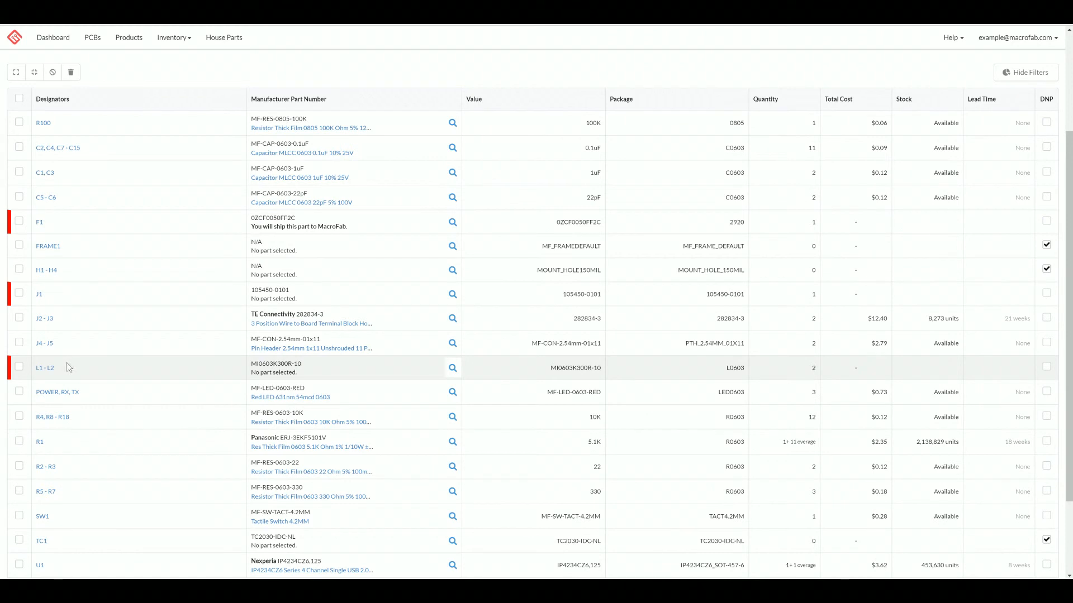
{"action": "mouse_move", "coordinate": [16, 221]}
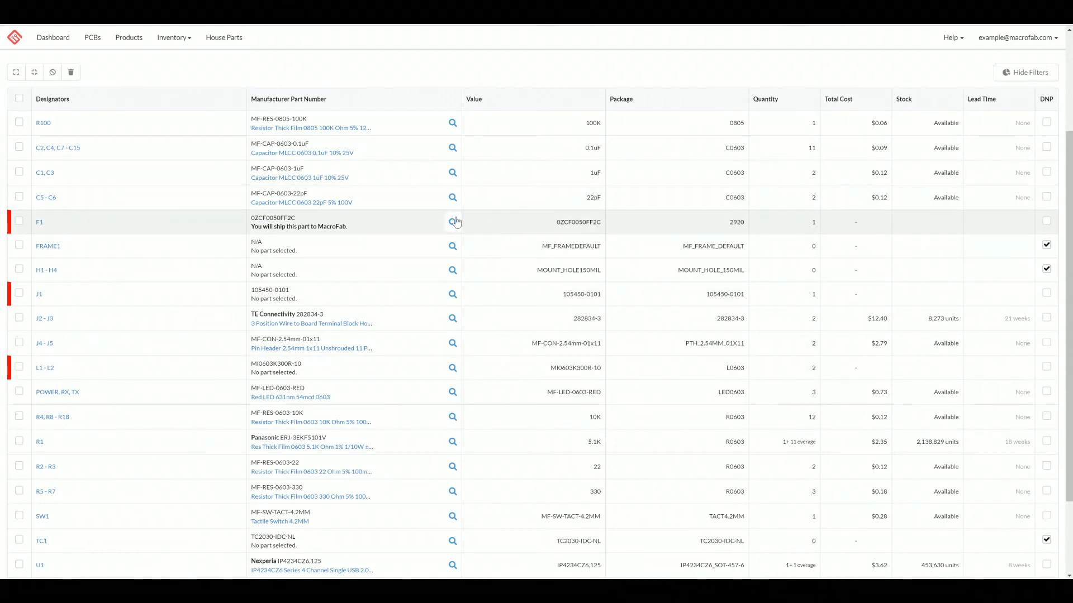
{"action": "left_click", "coordinate": [452, 221]}
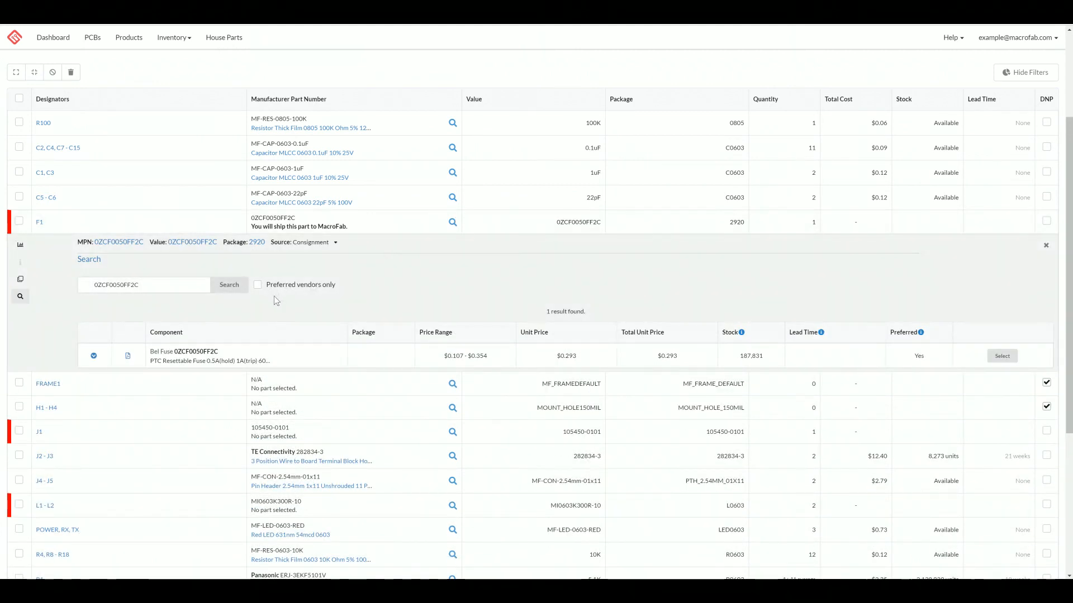
{"action": "mouse_move", "coordinate": [458, 322]}
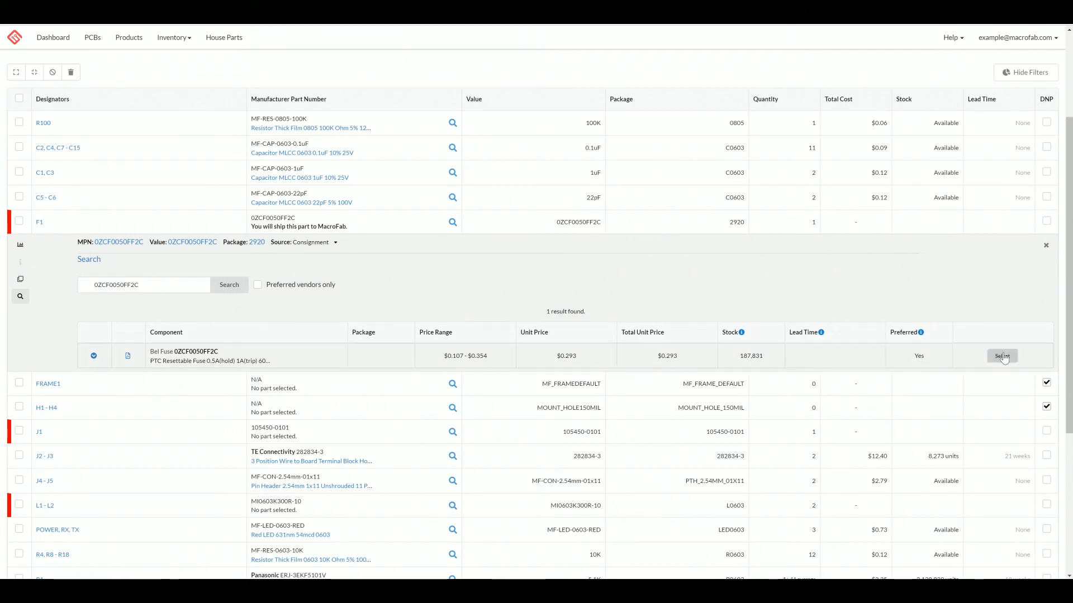
{"action": "left_click", "coordinate": [1001, 356]}
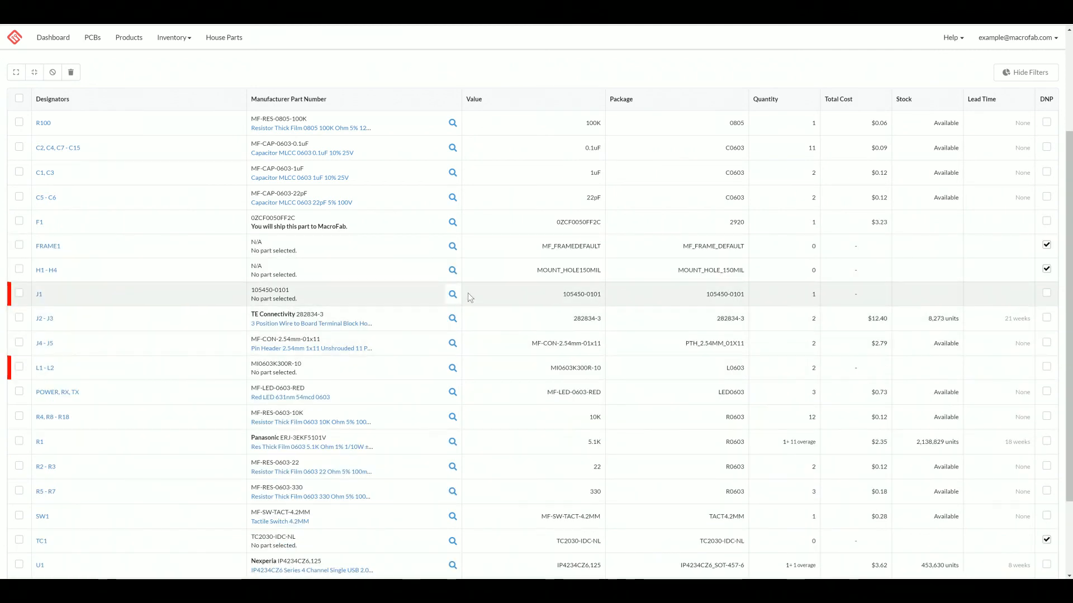
{"action": "left_click", "coordinate": [453, 293]}
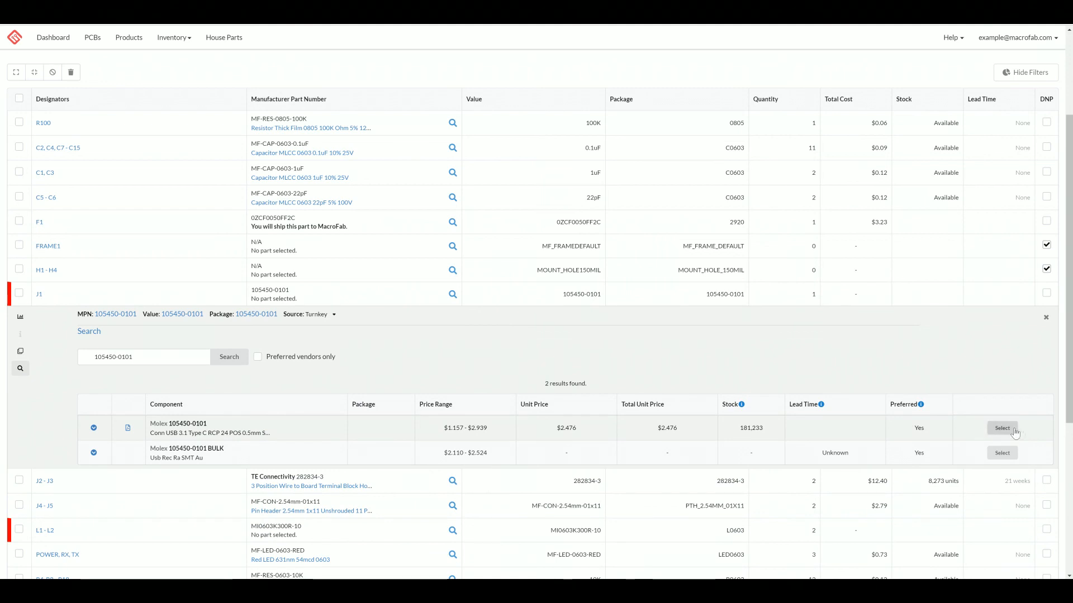
{"action": "left_click", "coordinate": [1001, 428]}
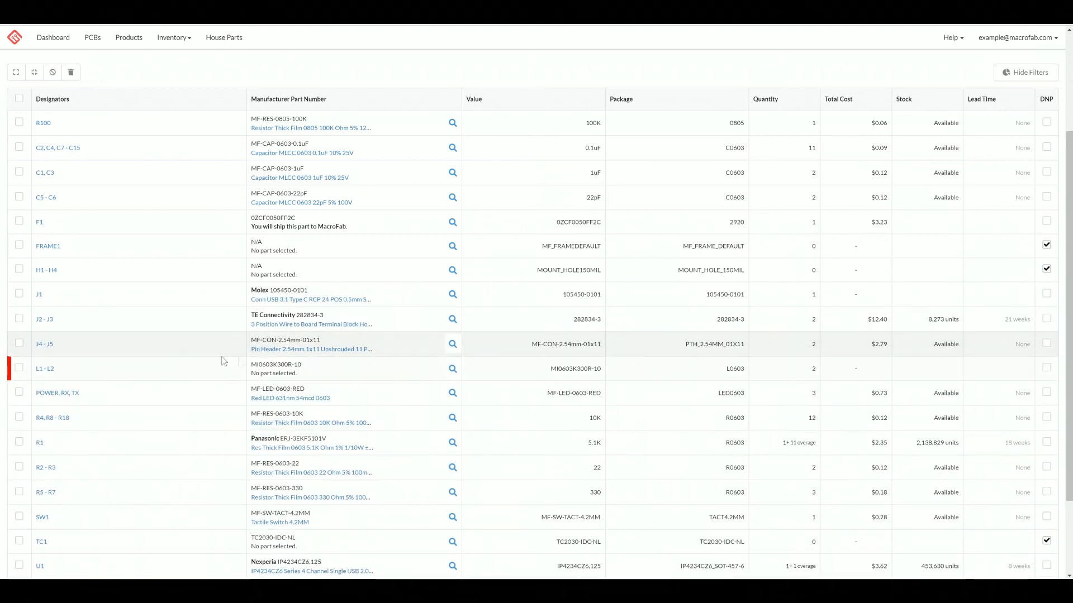